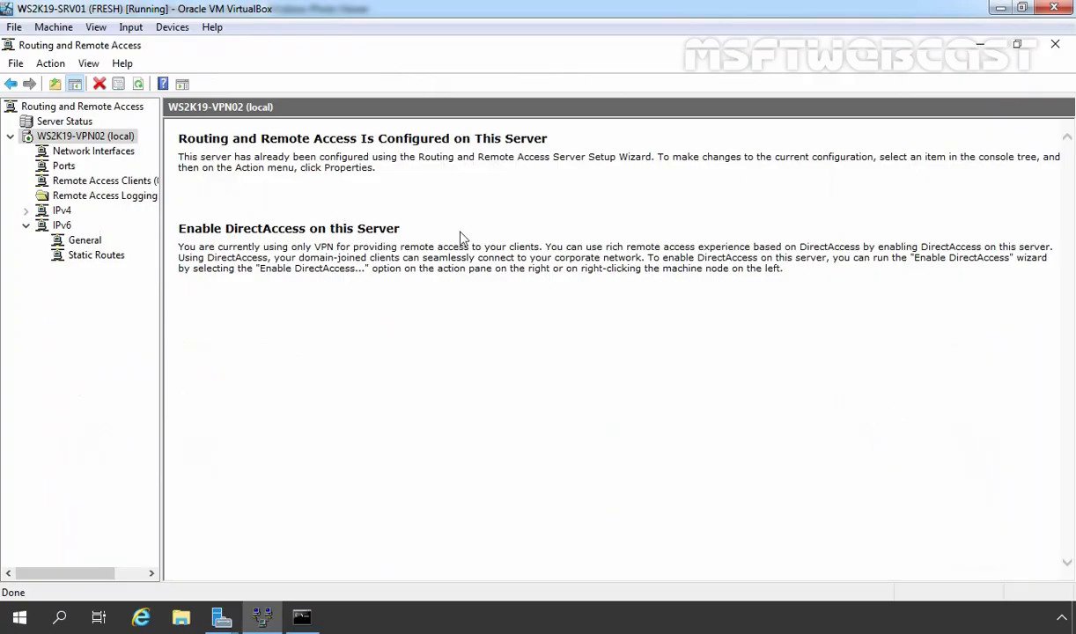
right_click(84, 135)
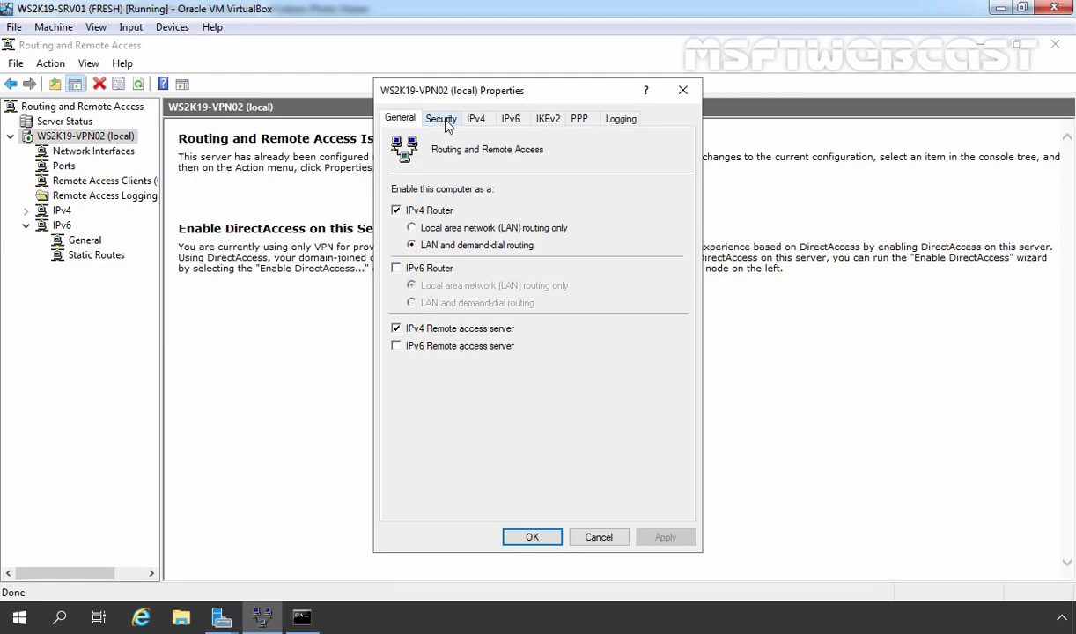
click(440, 117)
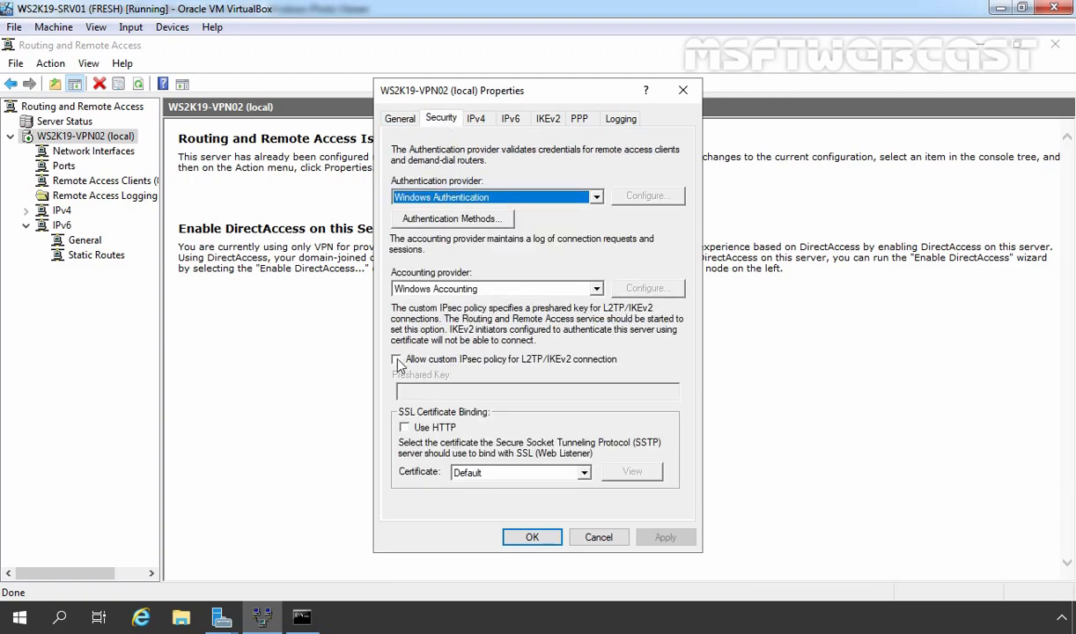
click(396, 360)
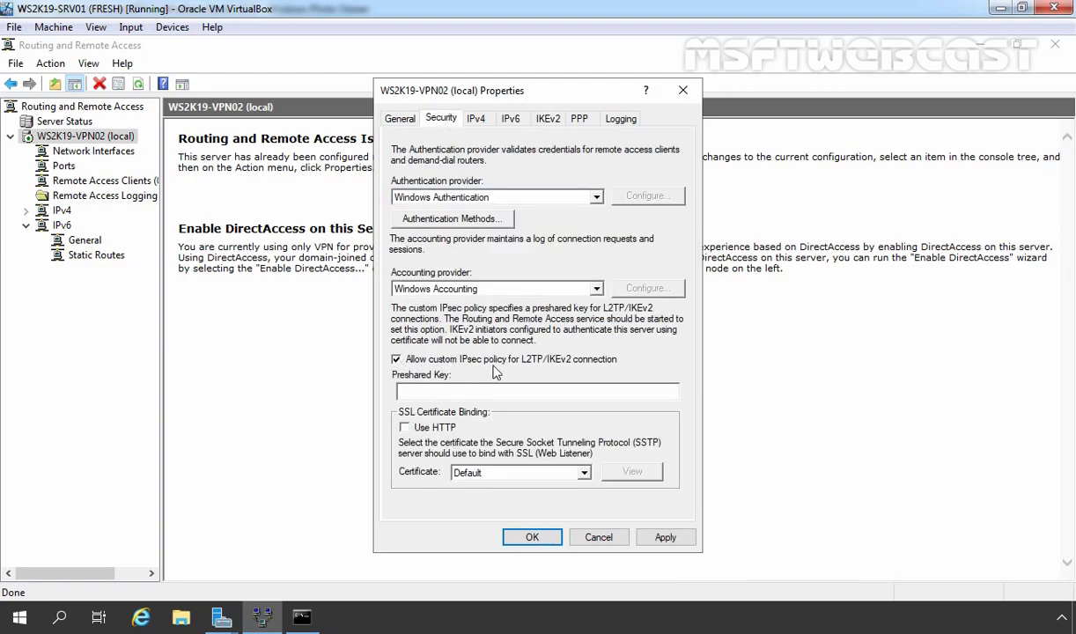
mouse_move(571, 370)
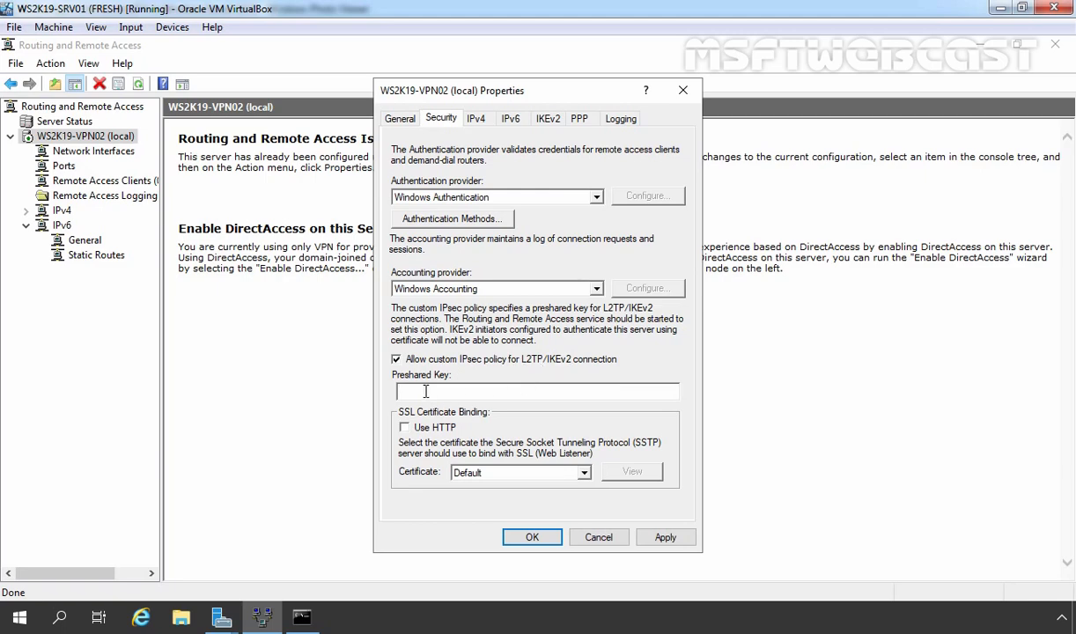
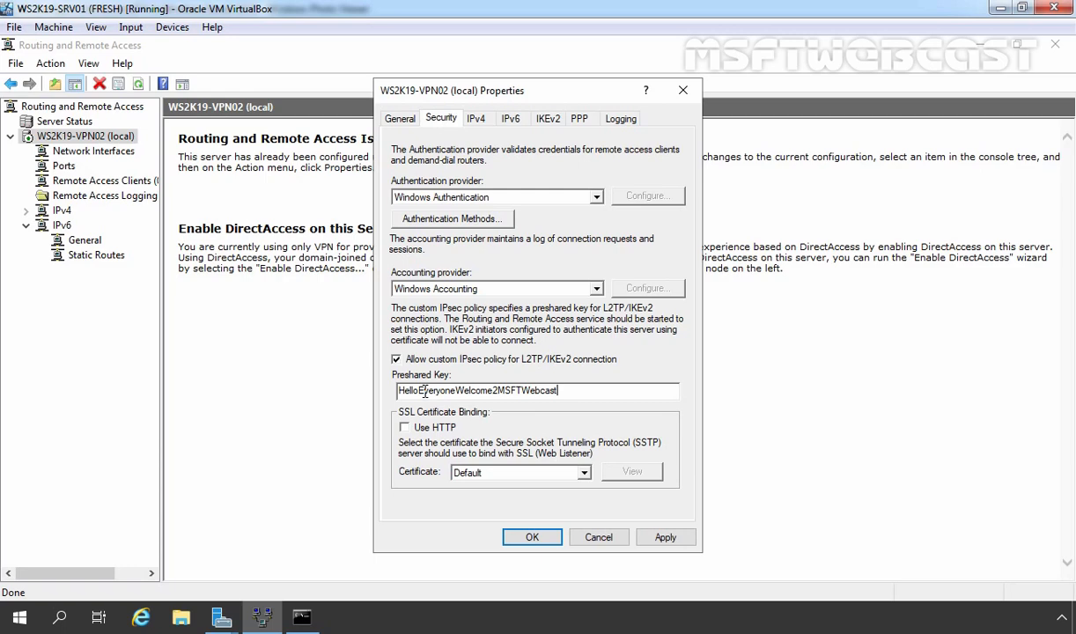
click(666, 538)
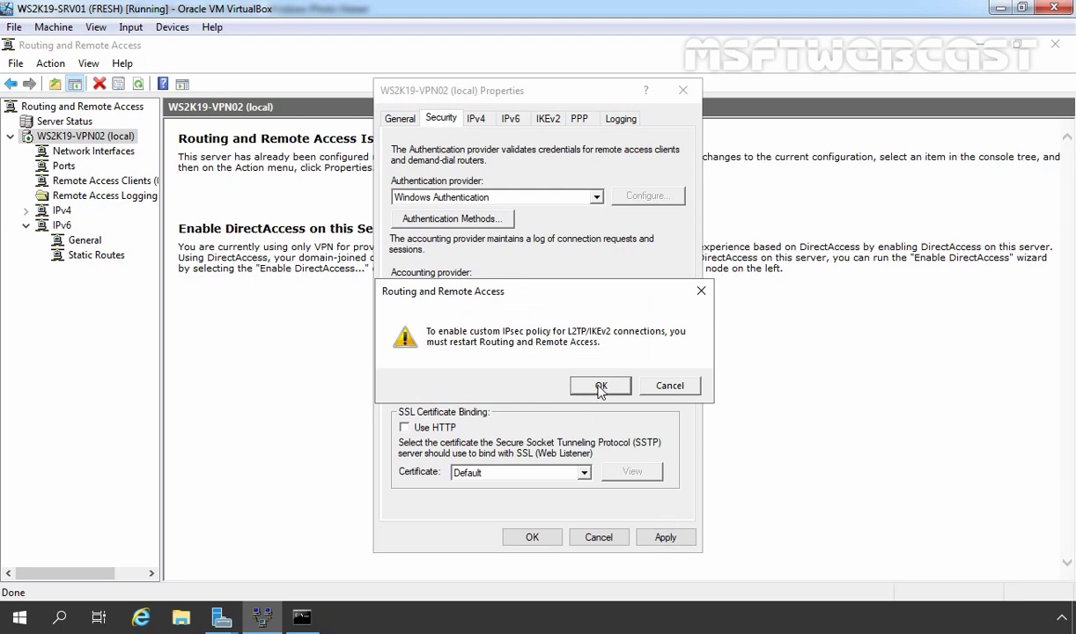
click(601, 385)
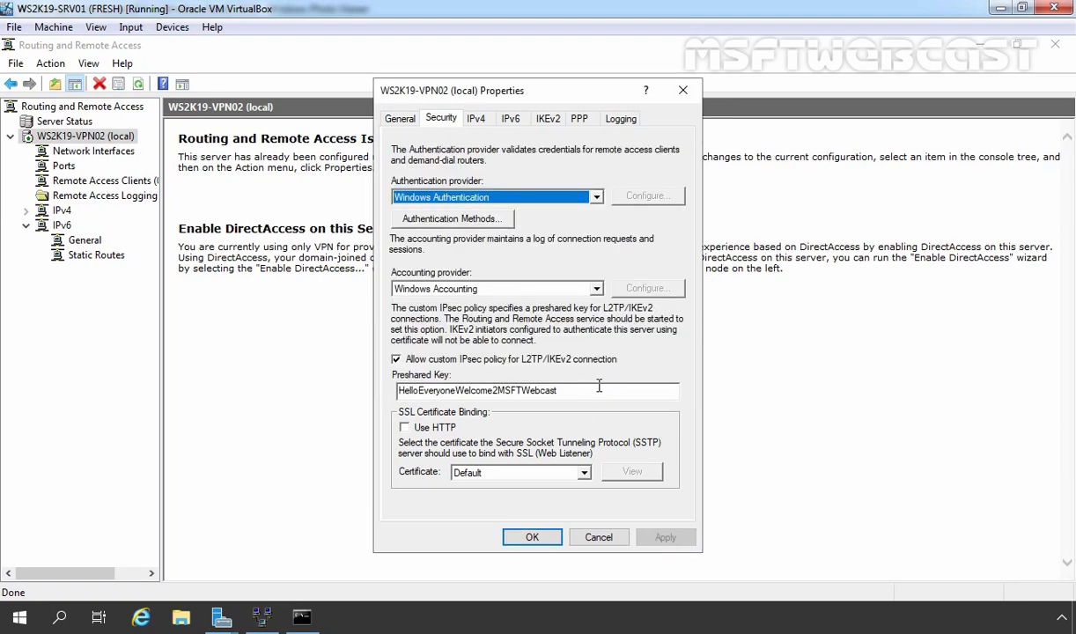
click(532, 537)
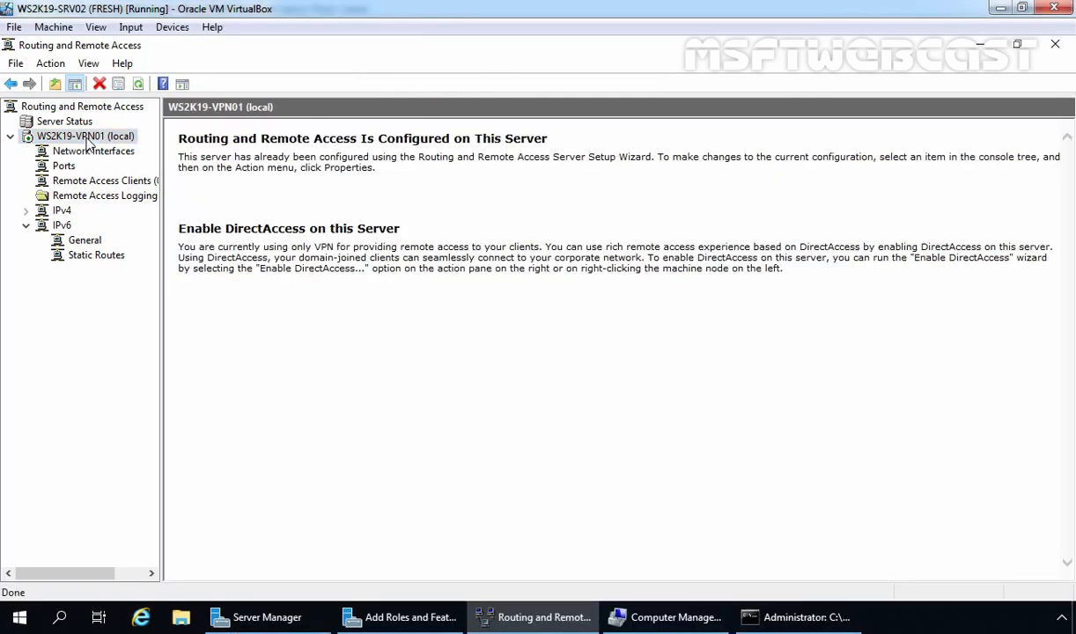
right_click(85, 135)
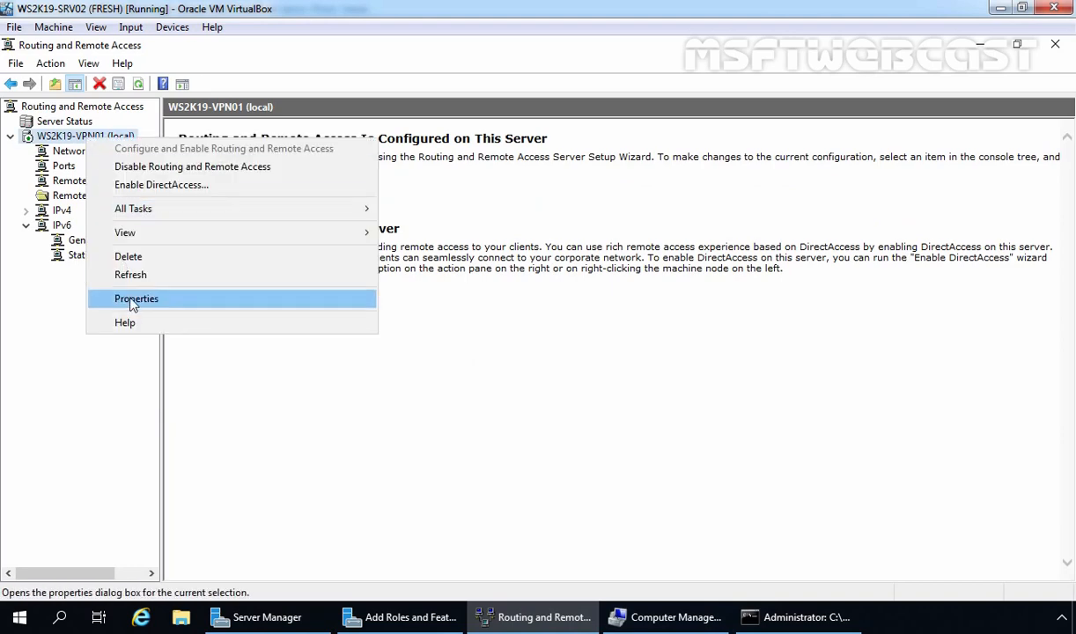
click(137, 299)
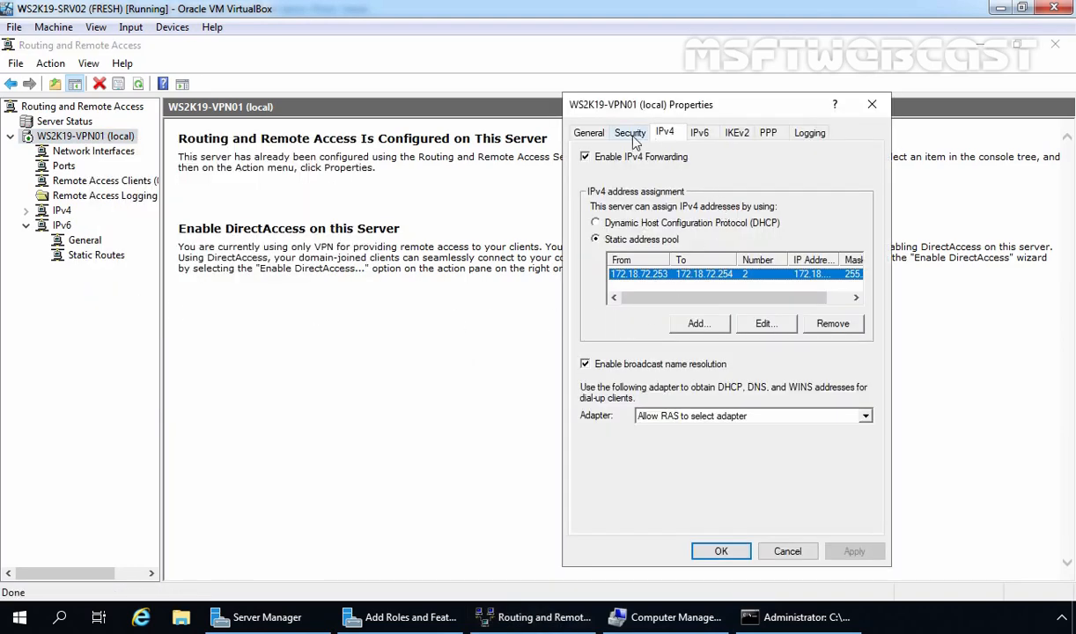
click(630, 132)
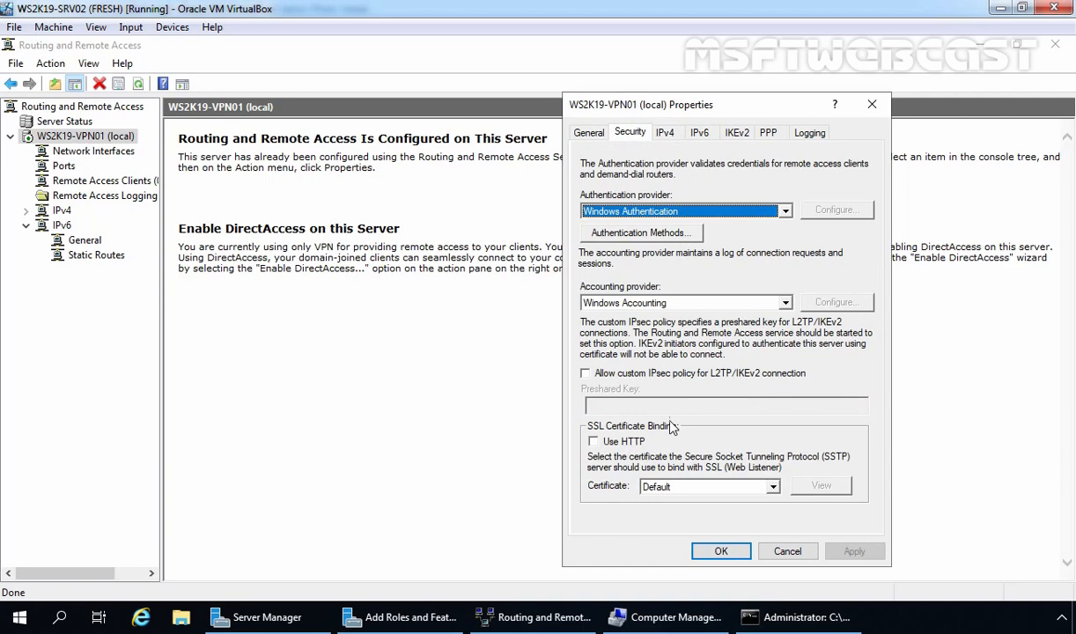
click(584, 373)
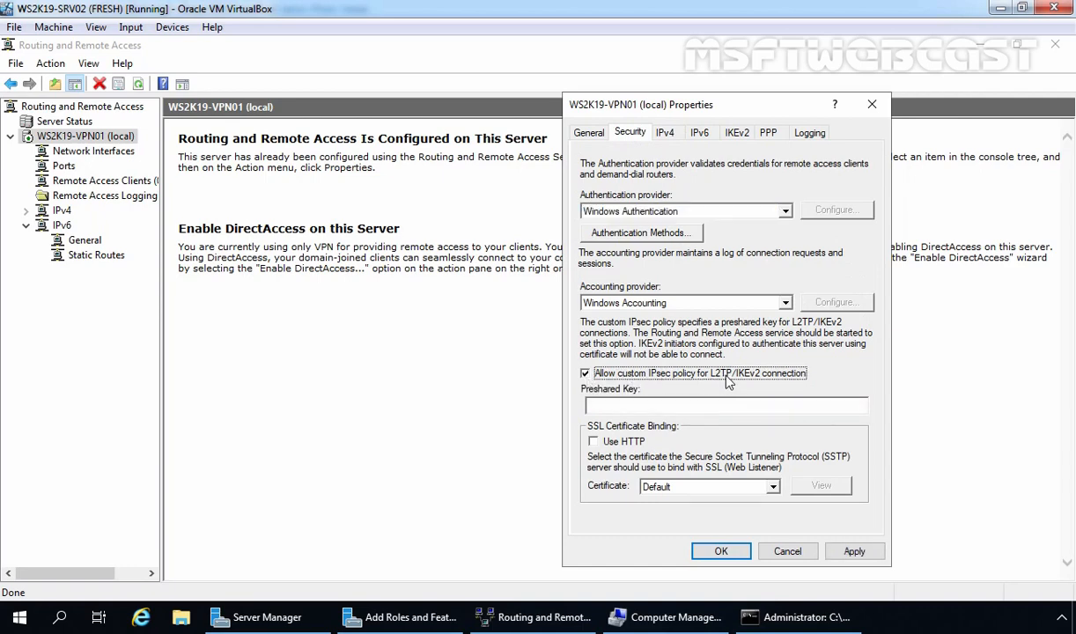
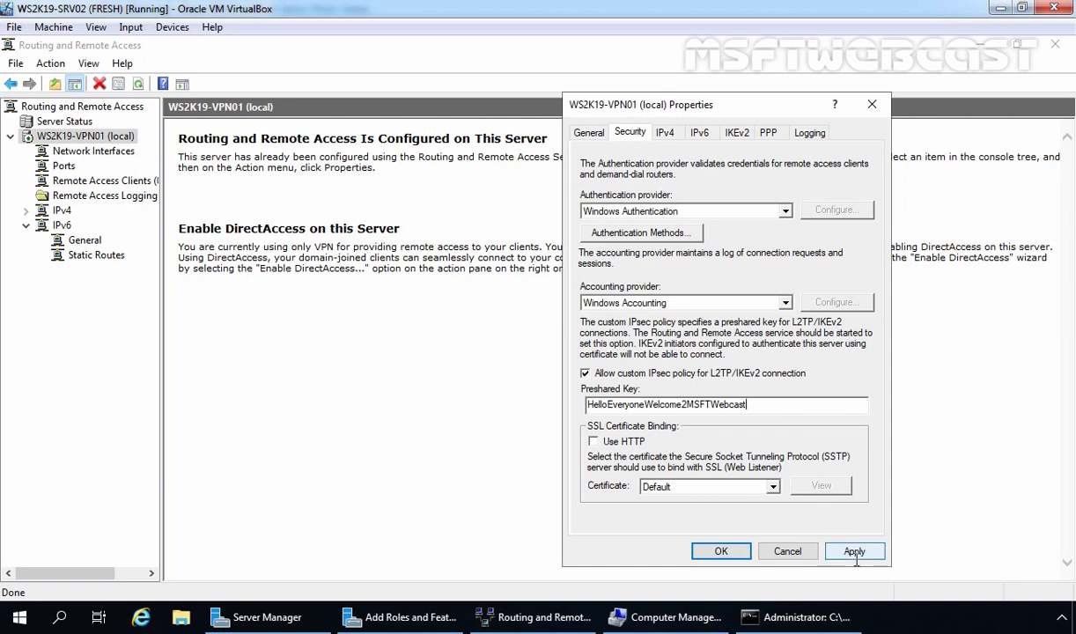
click(854, 549)
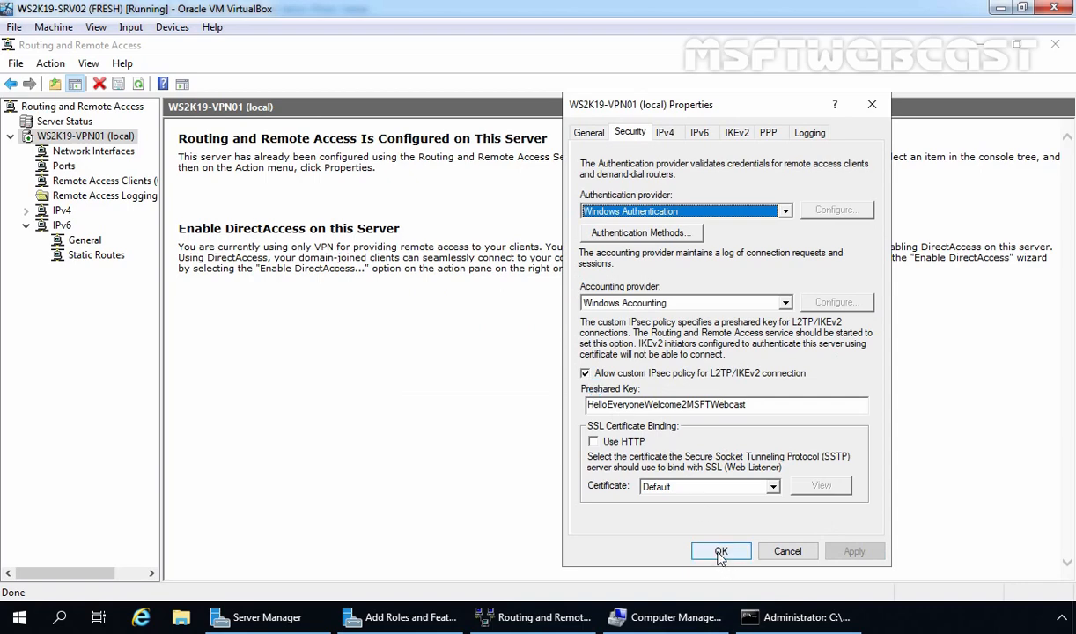
click(722, 550)
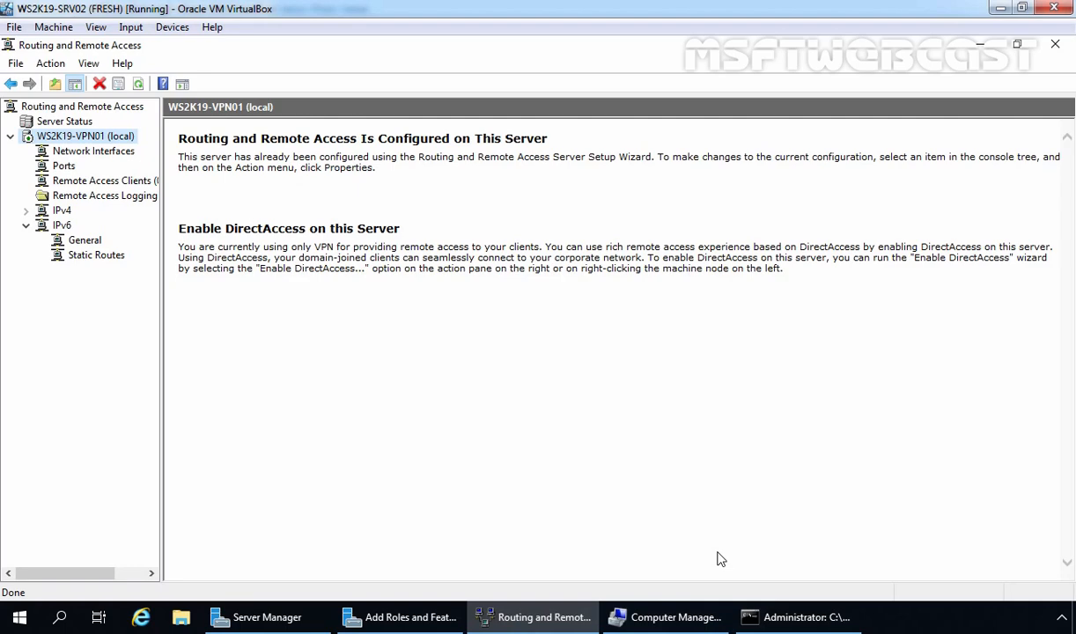
mouse_move(81, 158)
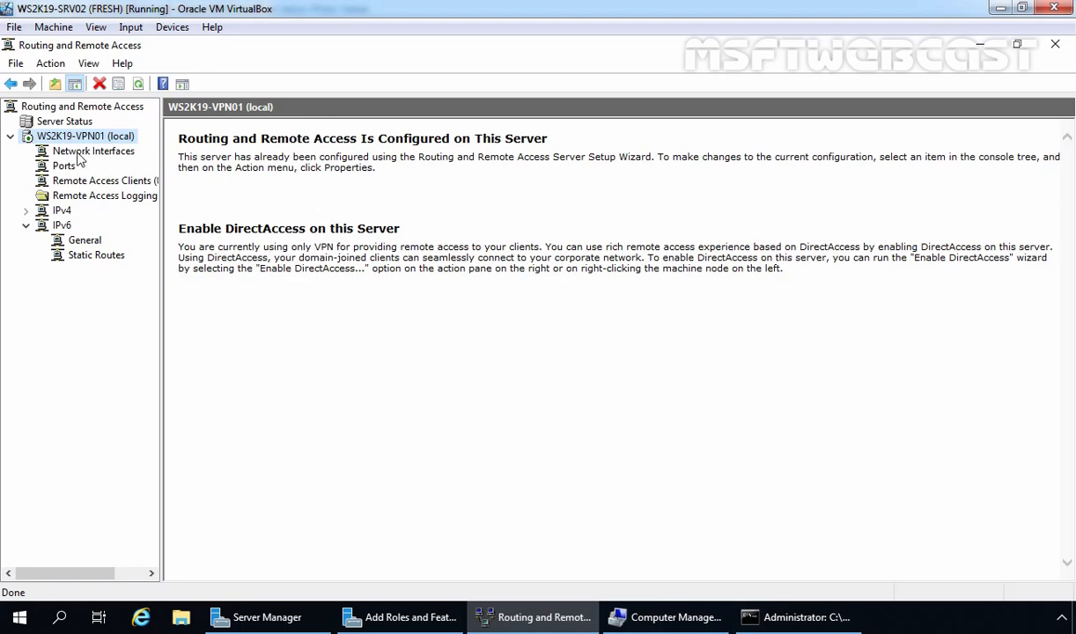
Set the VPN02 demand-dial interface's VPN type to Layer 2 Tunneling Protocol with IPsec.
click(93, 152)
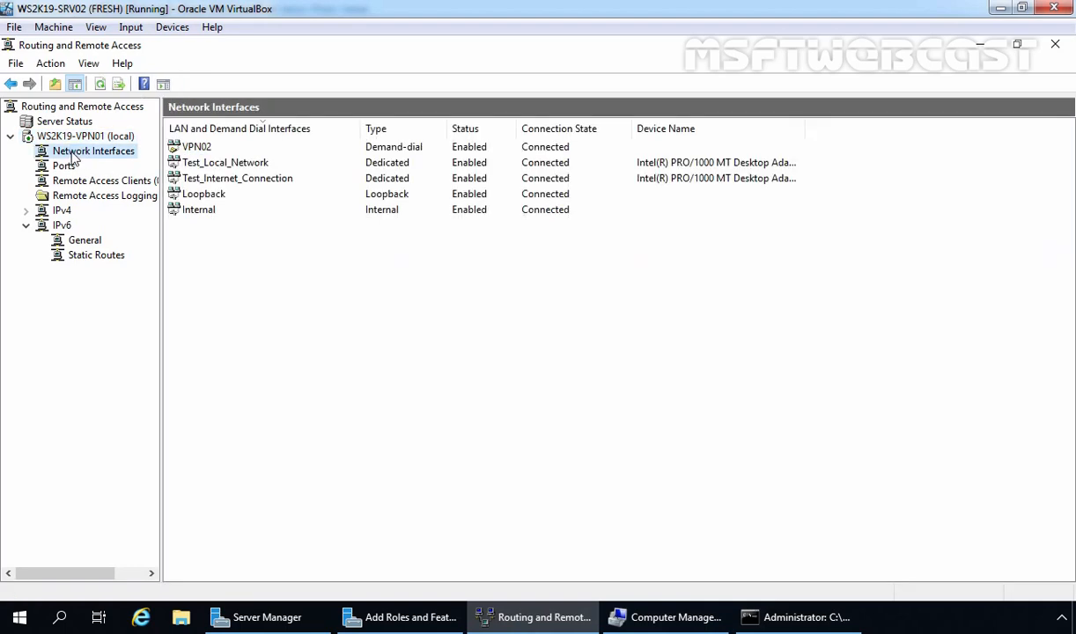
click(197, 146)
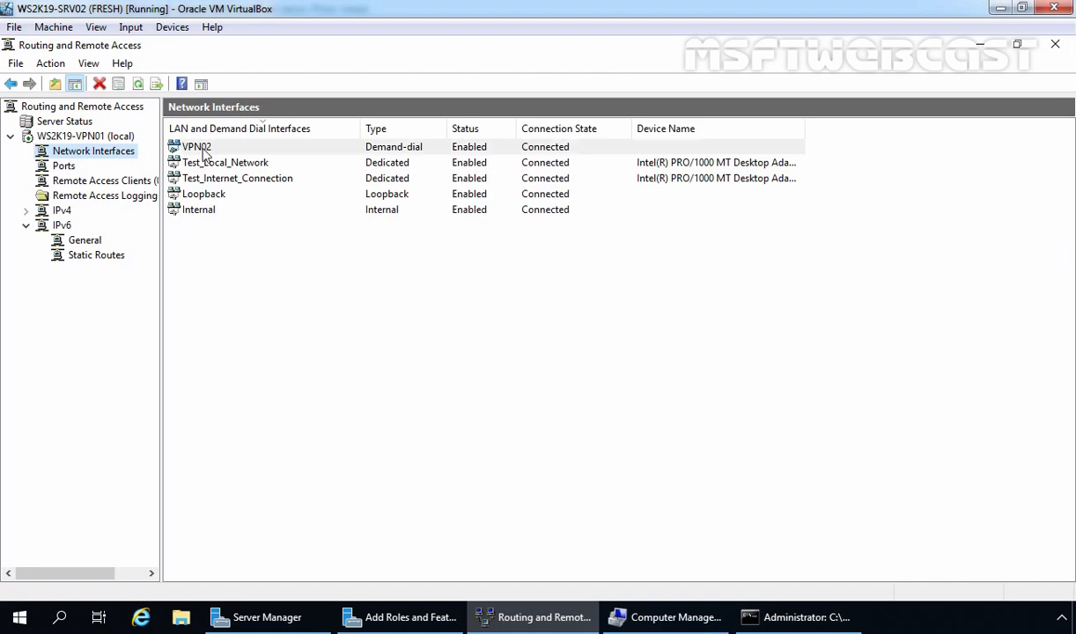
click(197, 147)
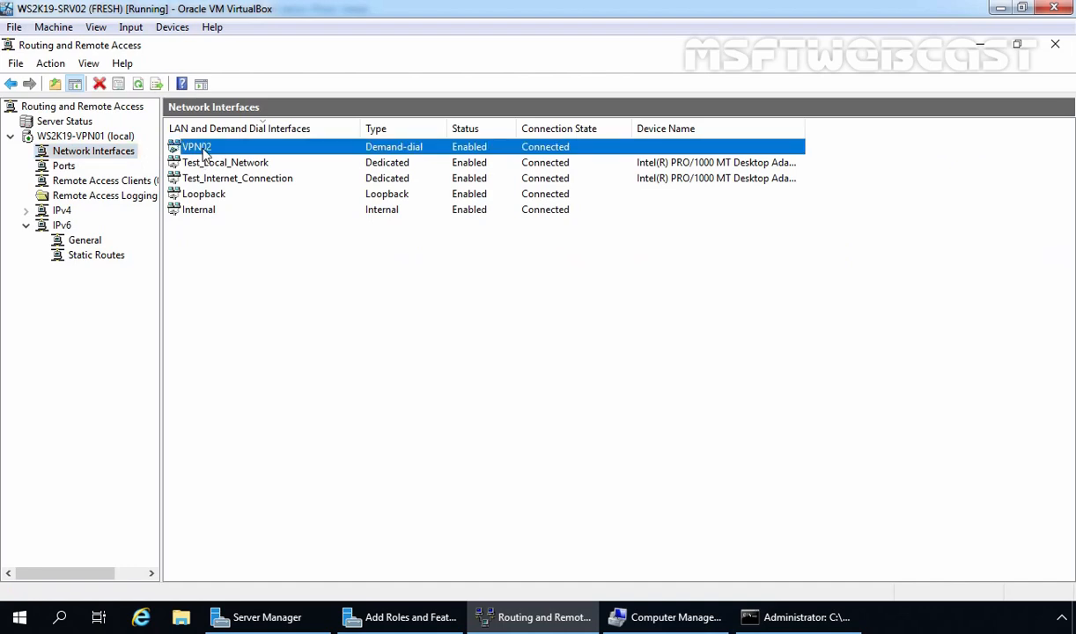
right_click(196, 146)
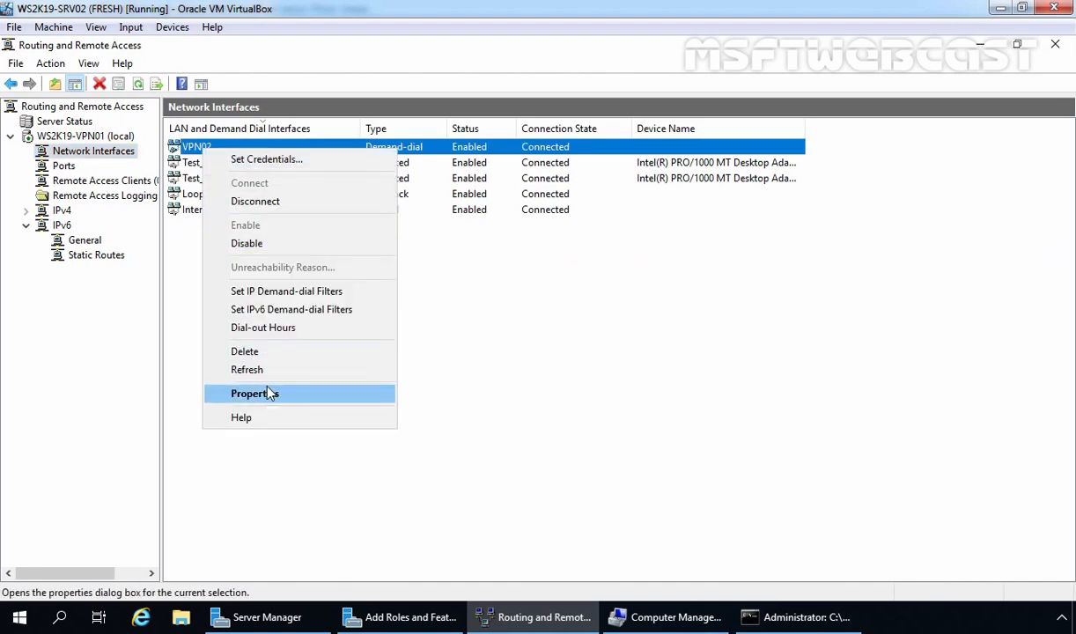
click(253, 395)
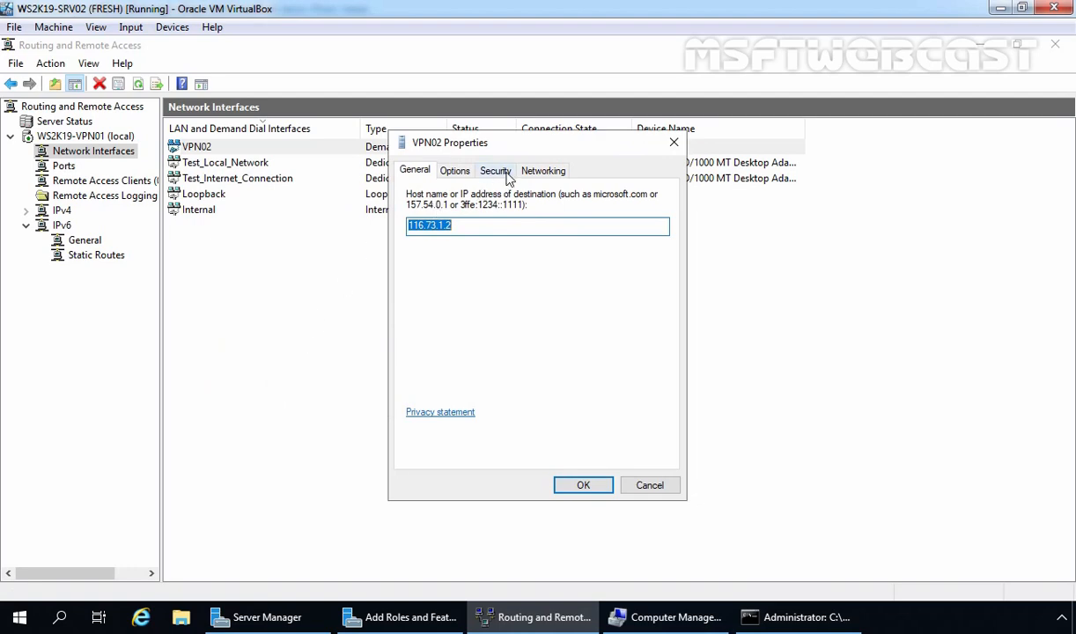
click(495, 169)
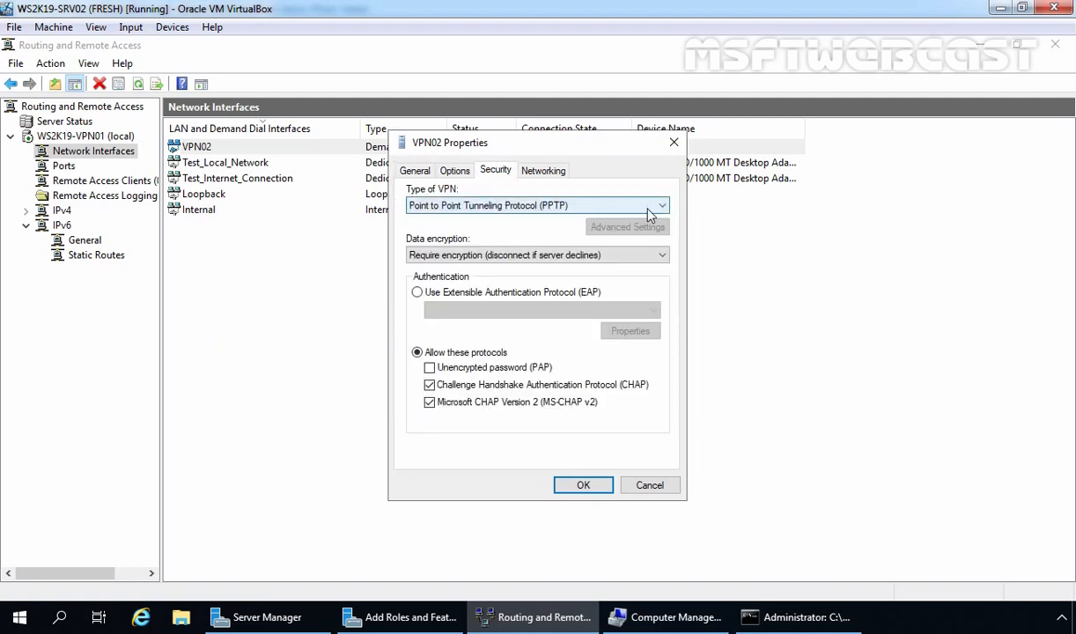
click(660, 204)
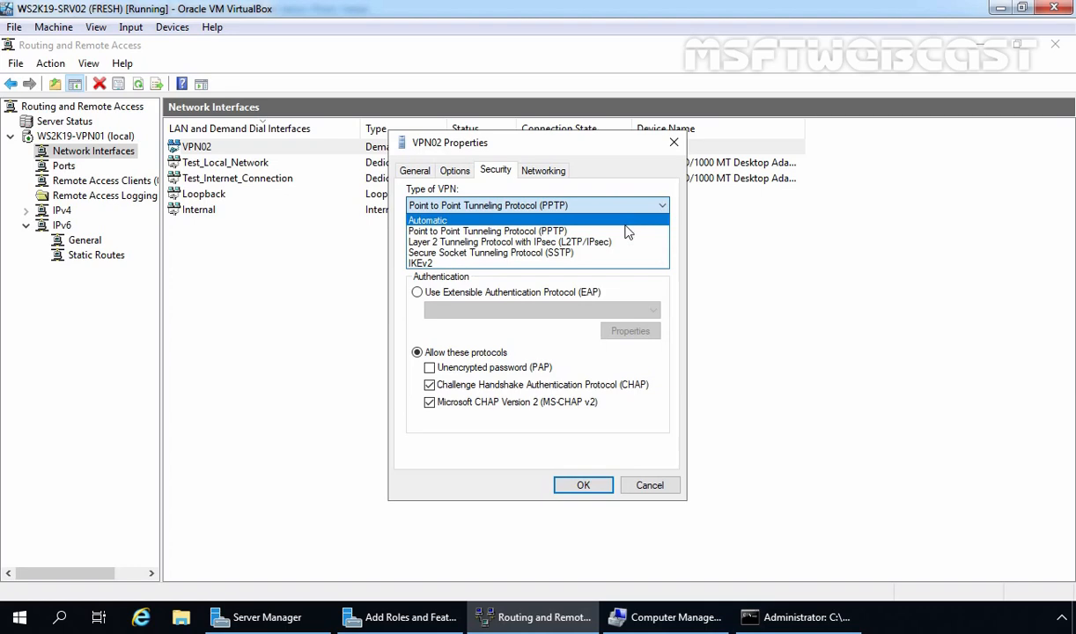
click(509, 241)
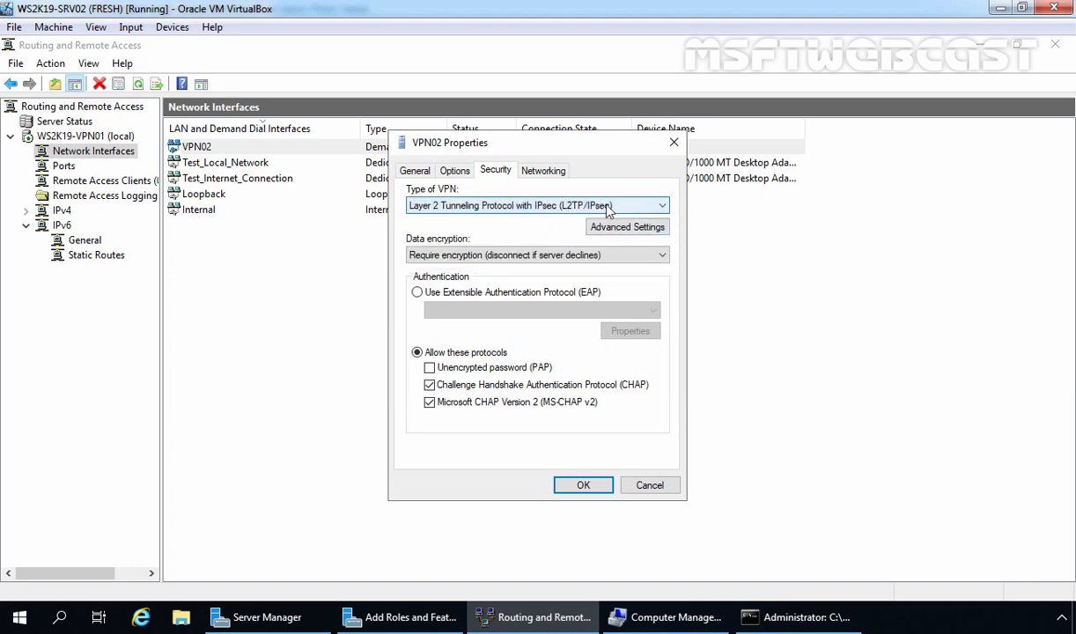
click(627, 225)
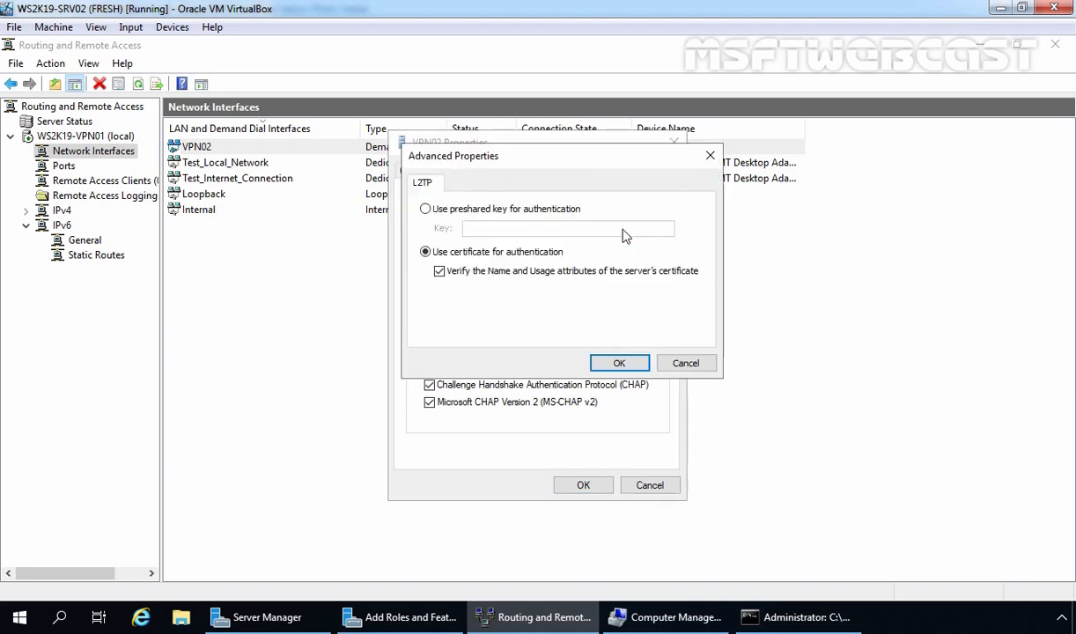
click(426, 208)
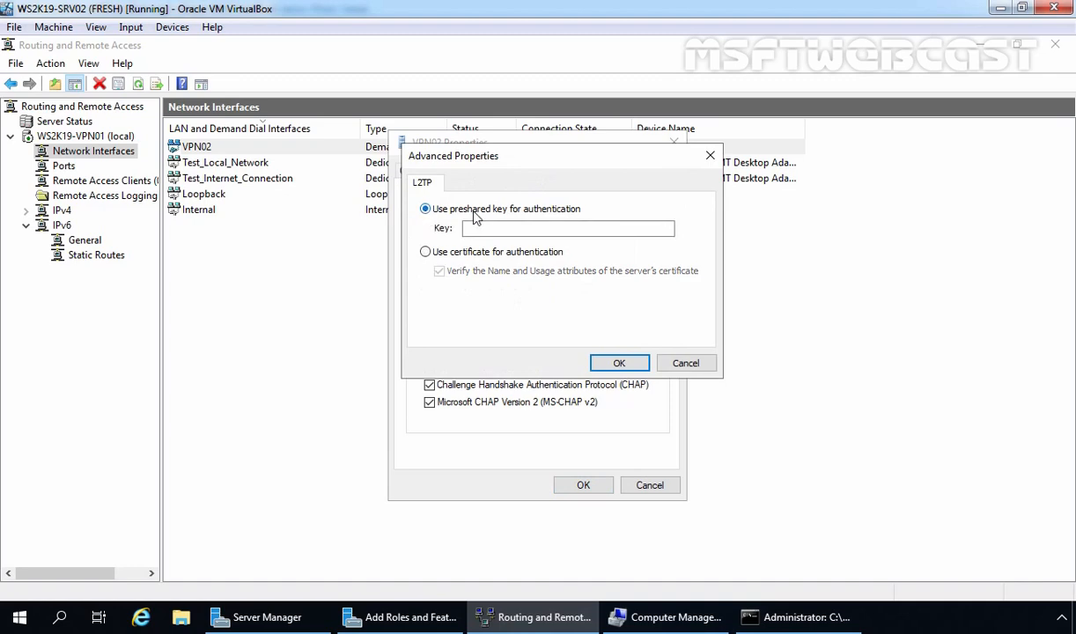
click(567, 229)
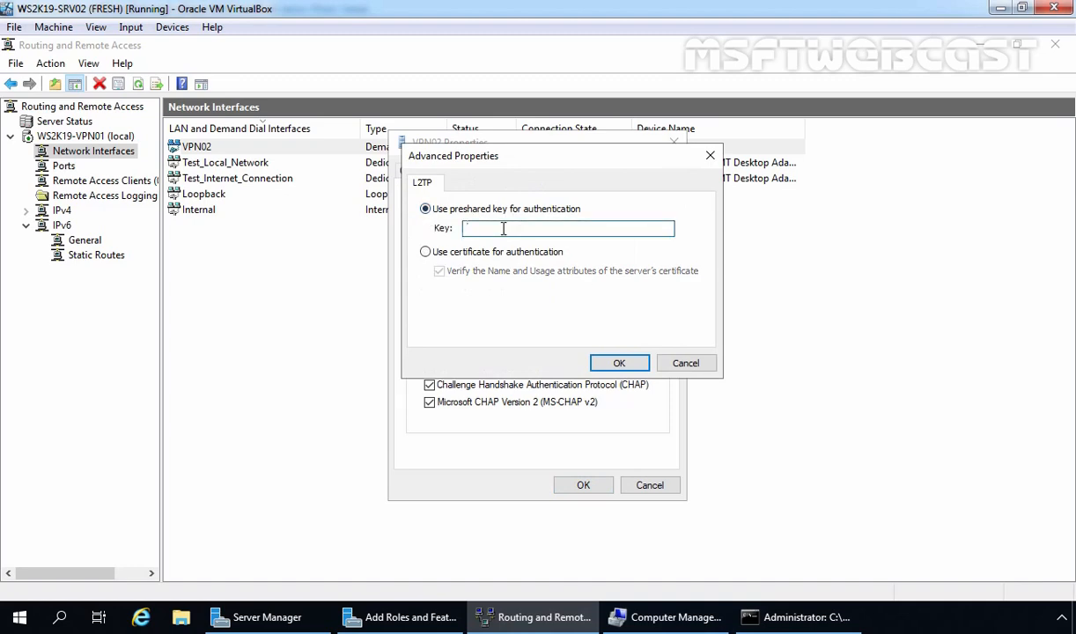
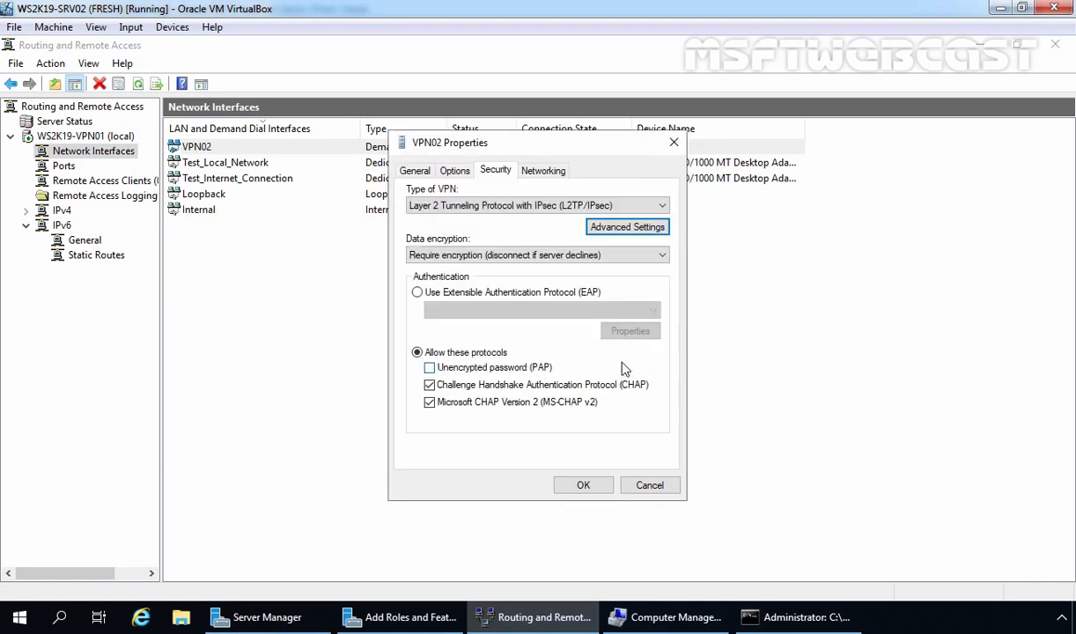
click(583, 484)
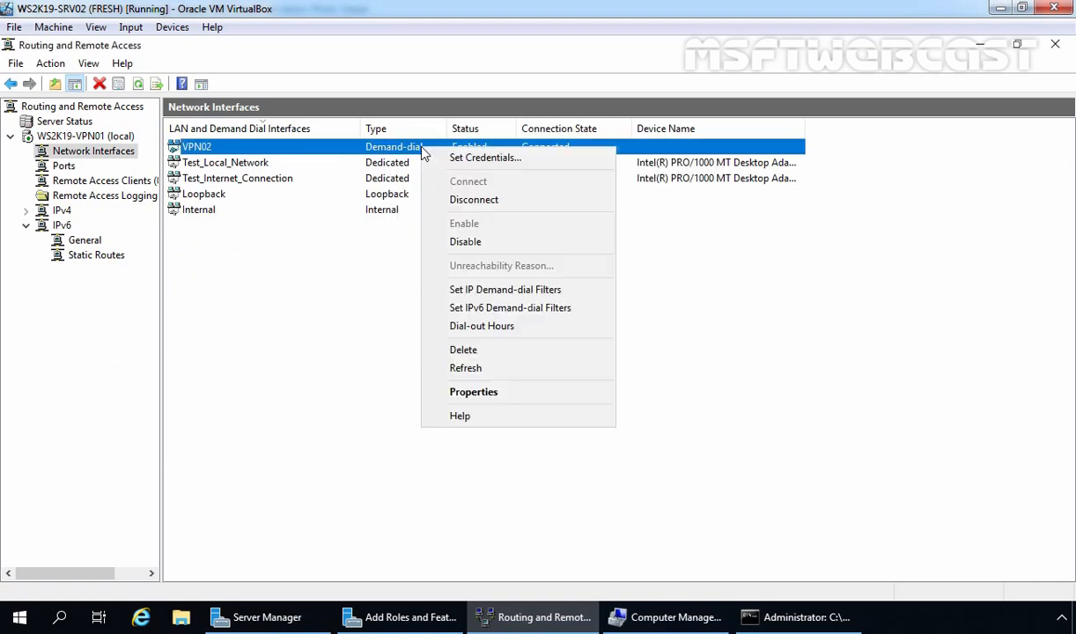
click(474, 199)
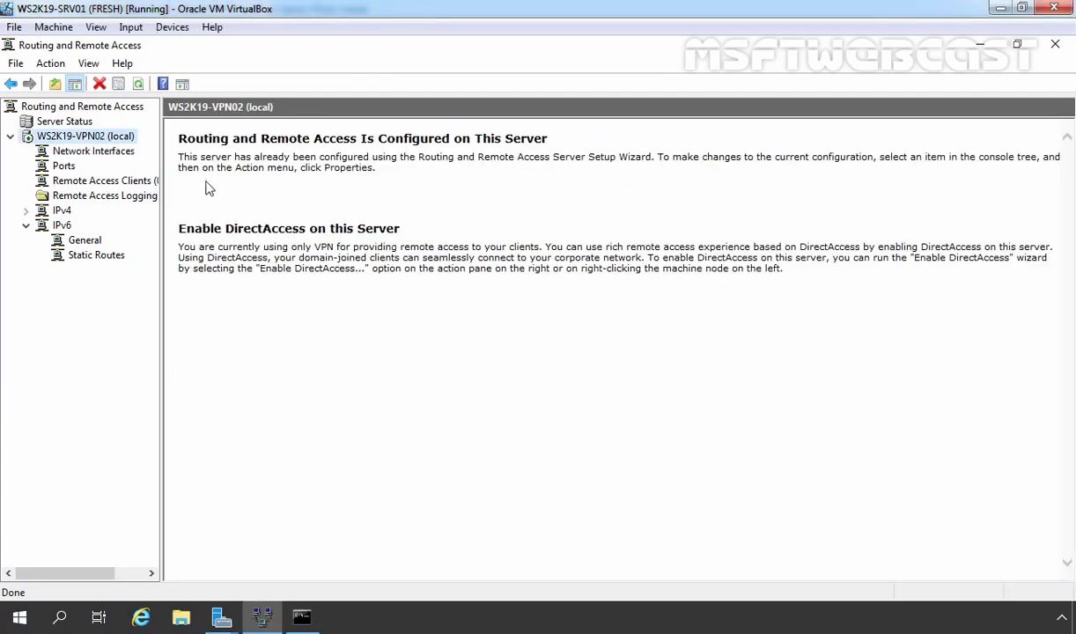
Set the VPN01 demand-dial interface's VPN type to Layer 2 Tunneling Protocol with IPsec.
click(95, 151)
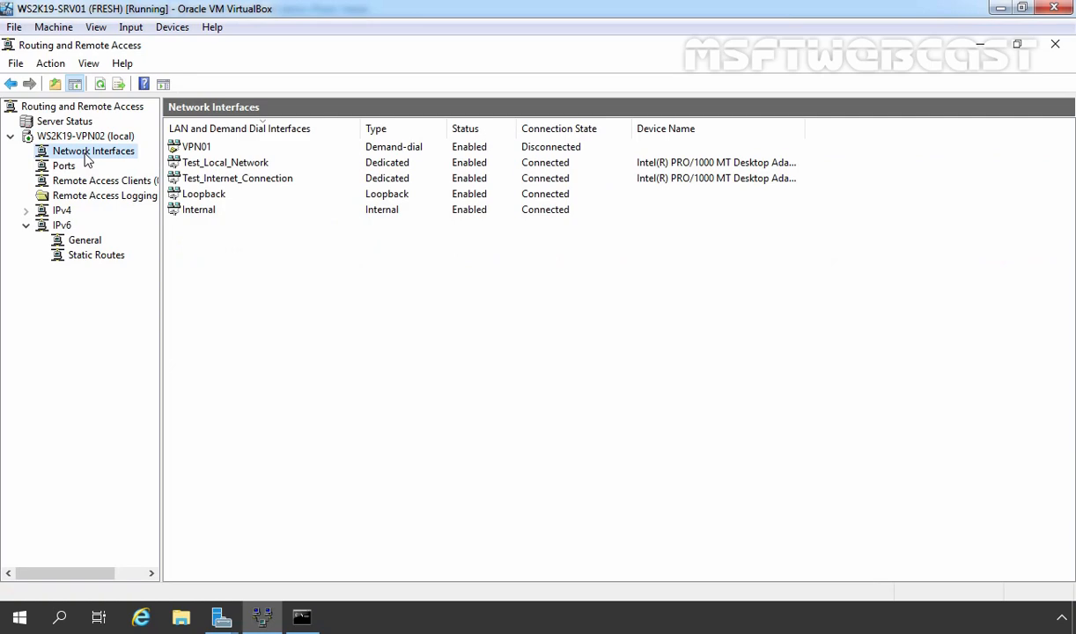
click(197, 146)
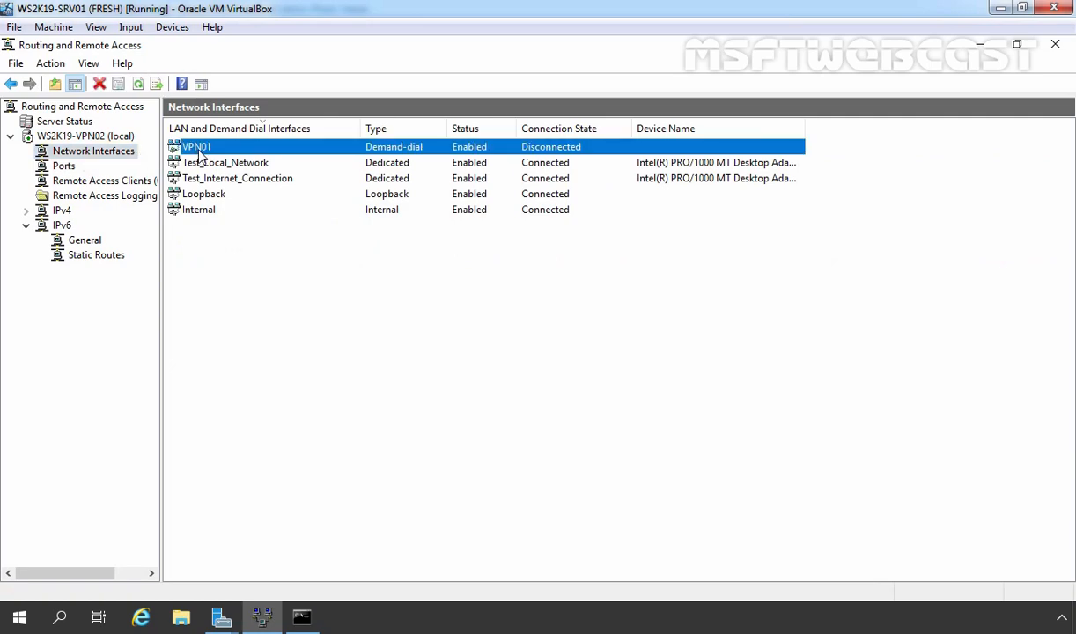
right_click(196, 147)
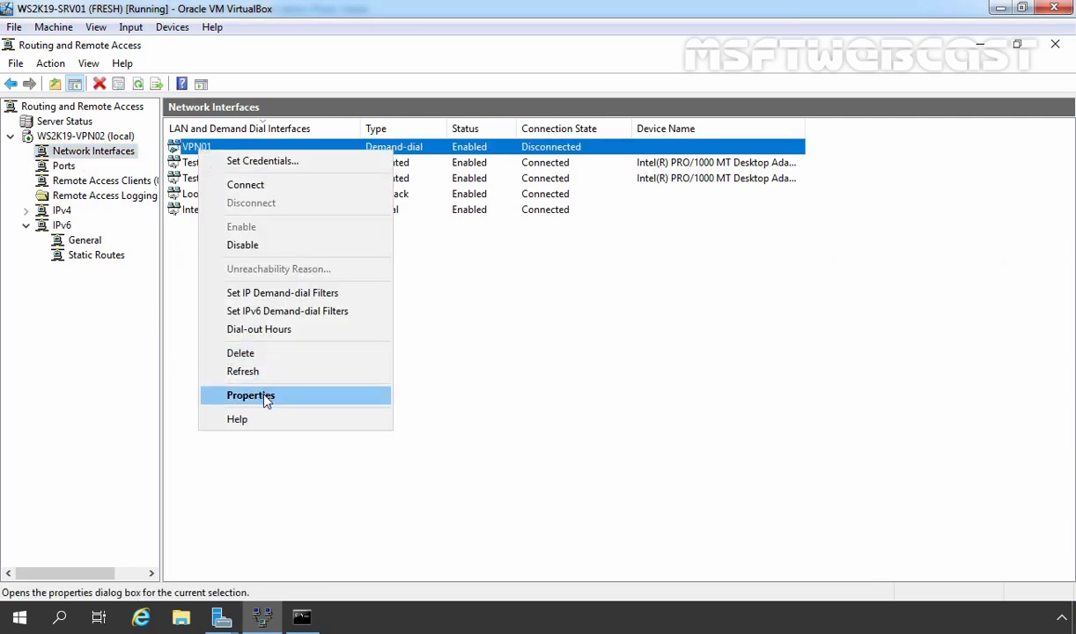
click(250, 394)
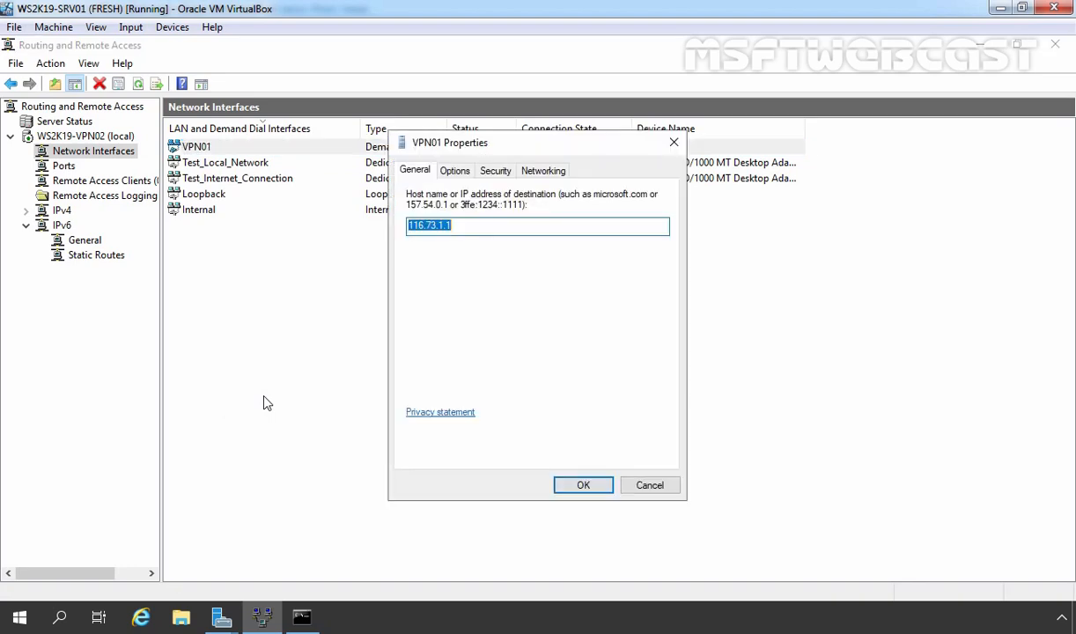
click(495, 169)
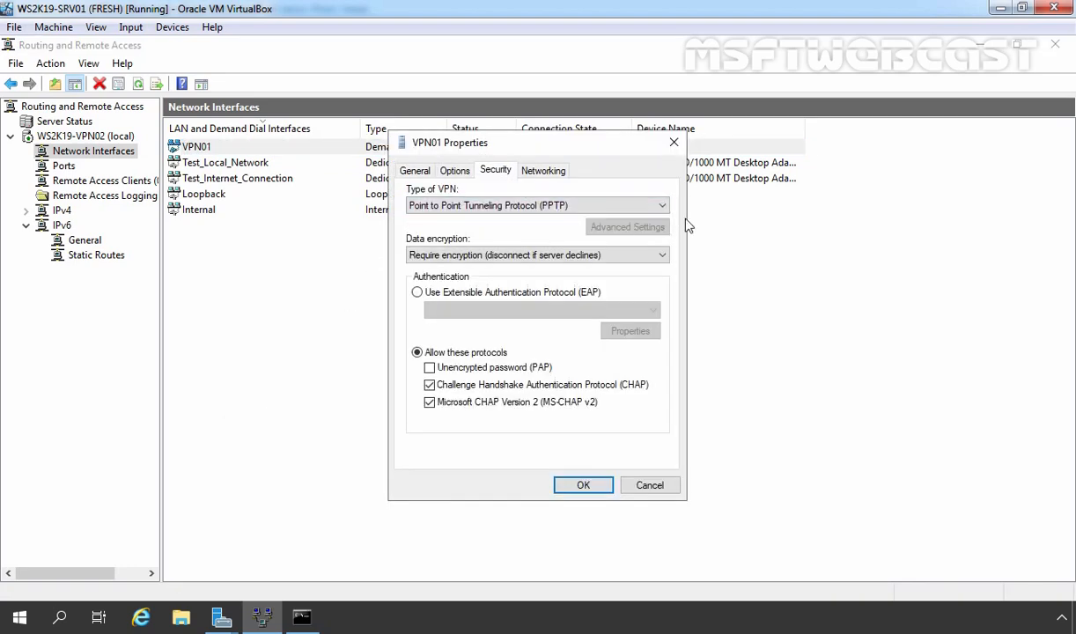
click(662, 205)
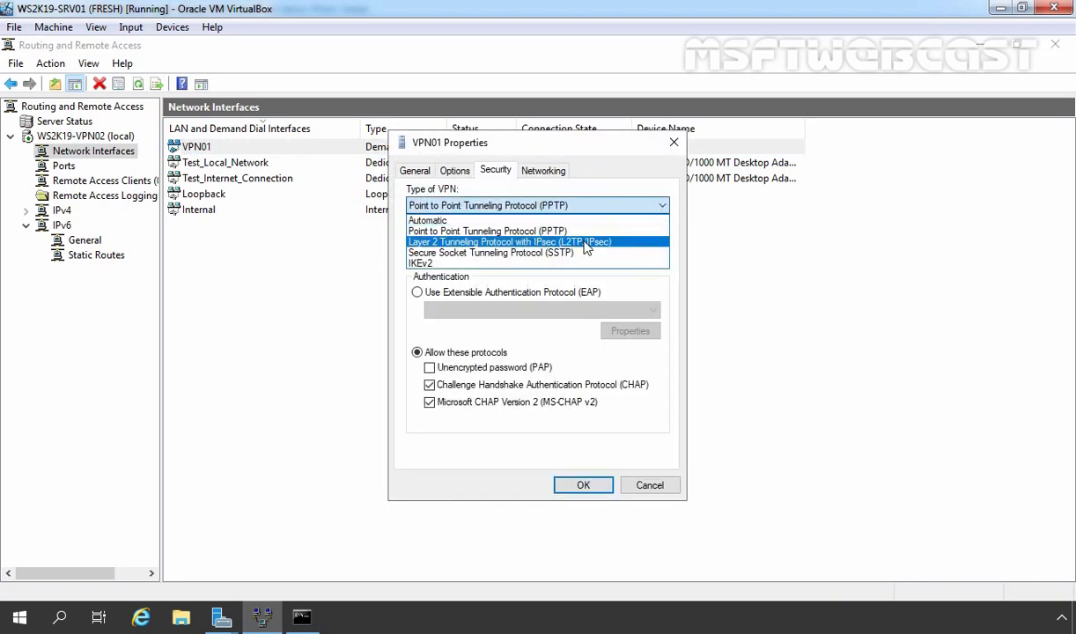
click(509, 241)
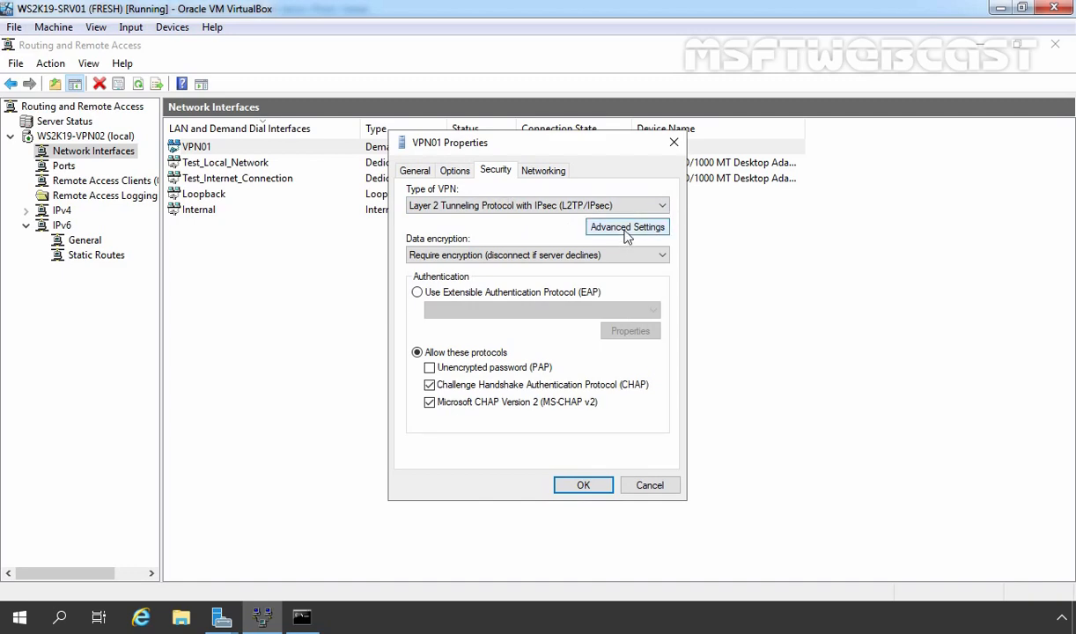
click(627, 225)
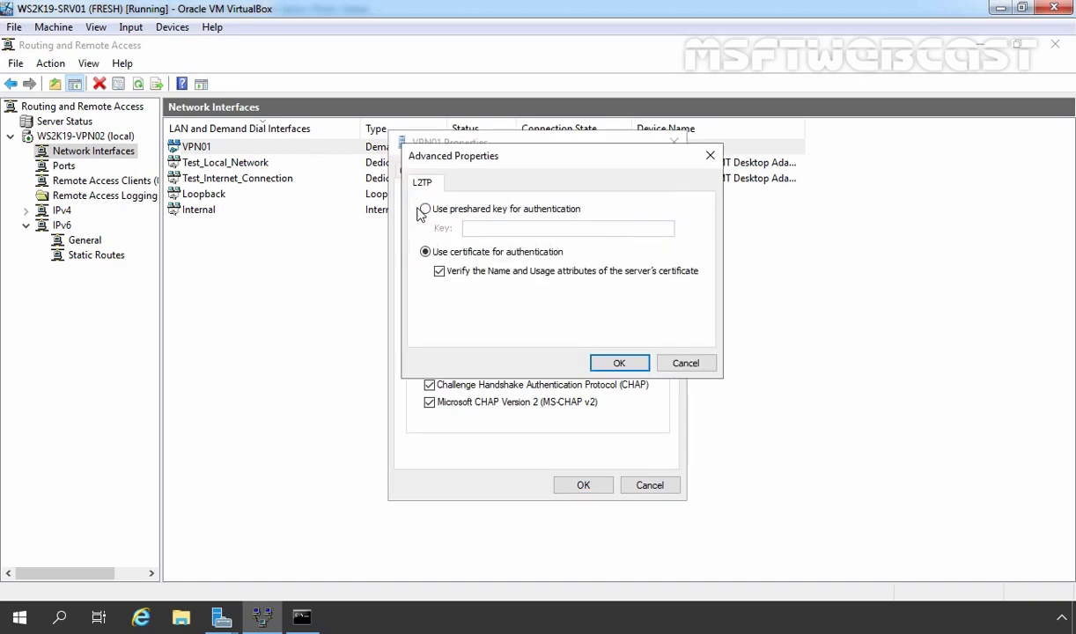
click(426, 208)
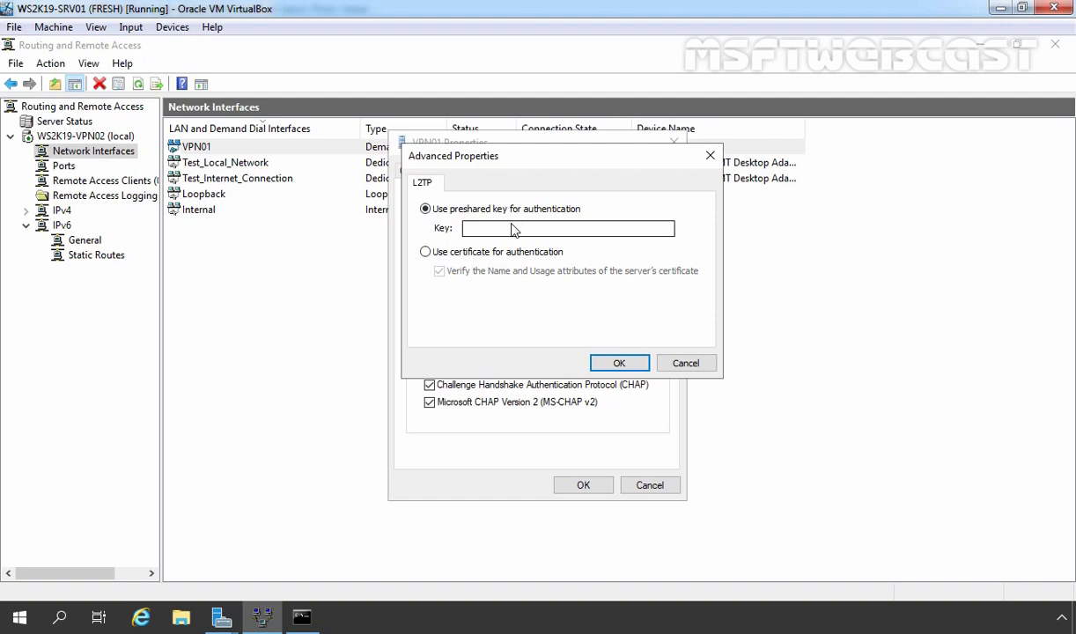
click(567, 229)
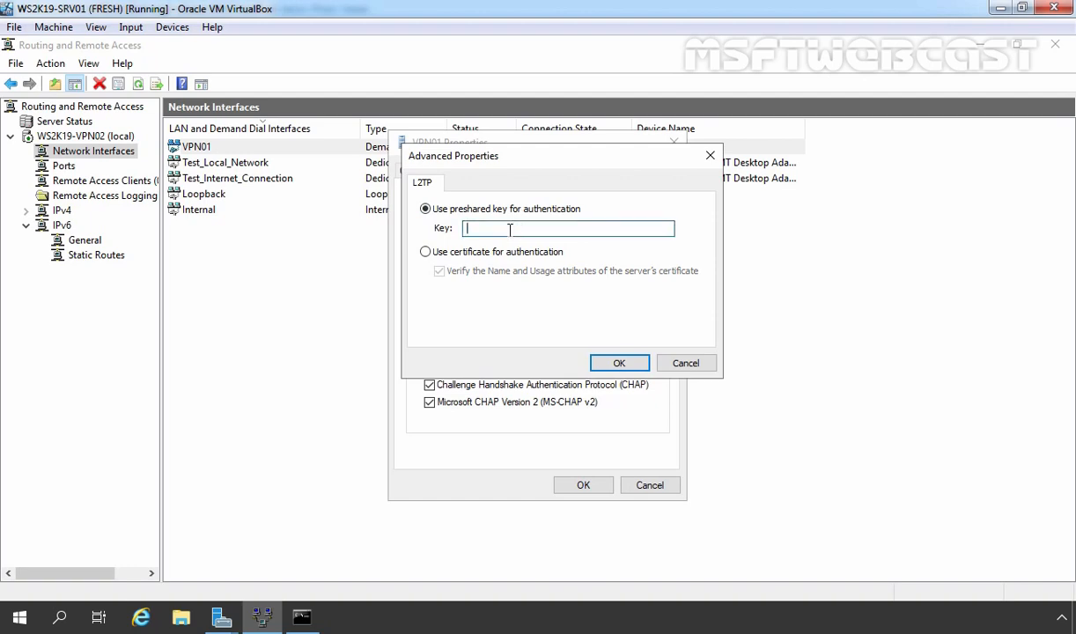
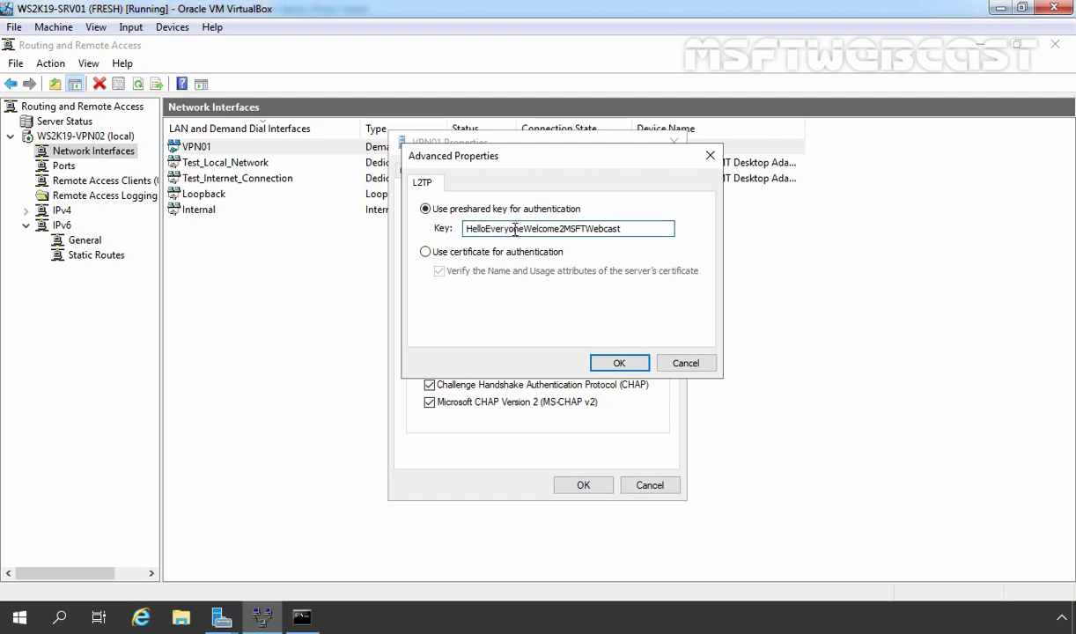
click(620, 362)
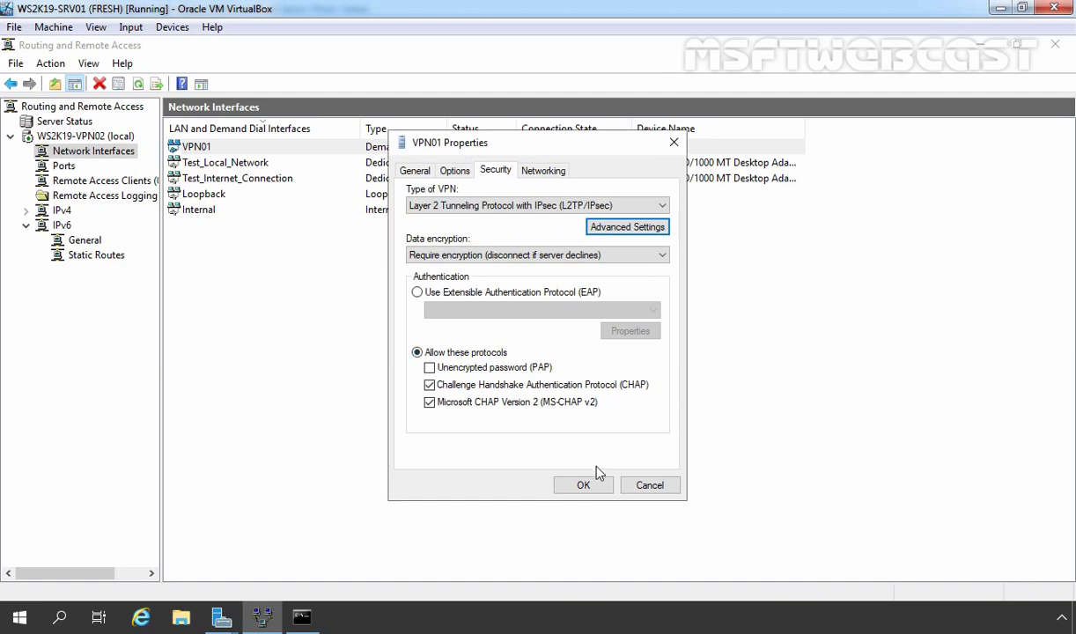
click(583, 487)
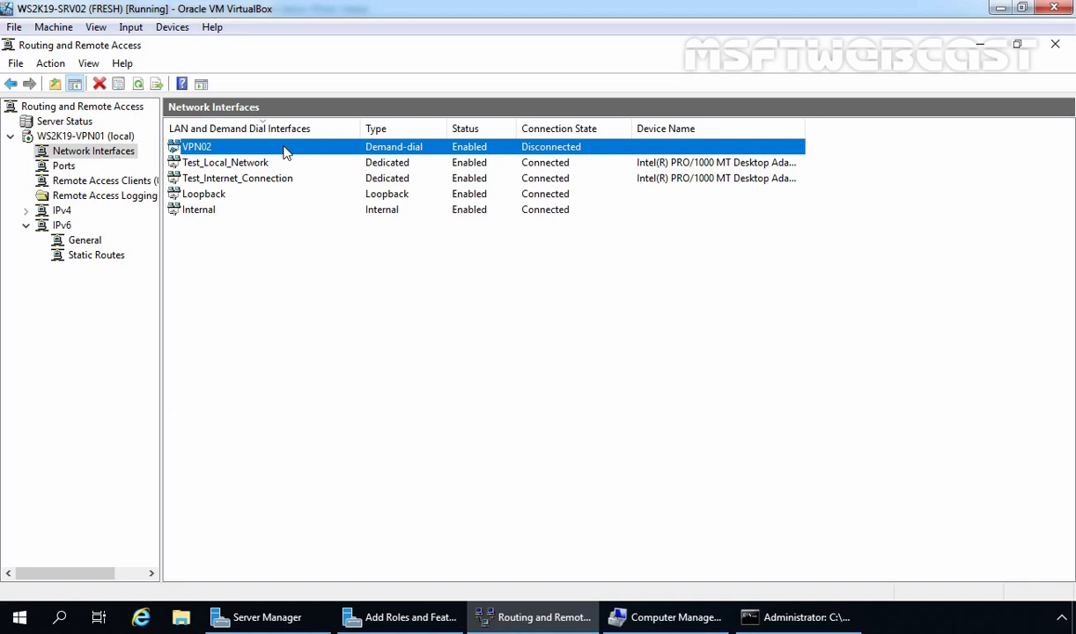
Attempt to connect the VPN02 demand-dial interface and dismiss the resulting connection error.
right_click(197, 146)
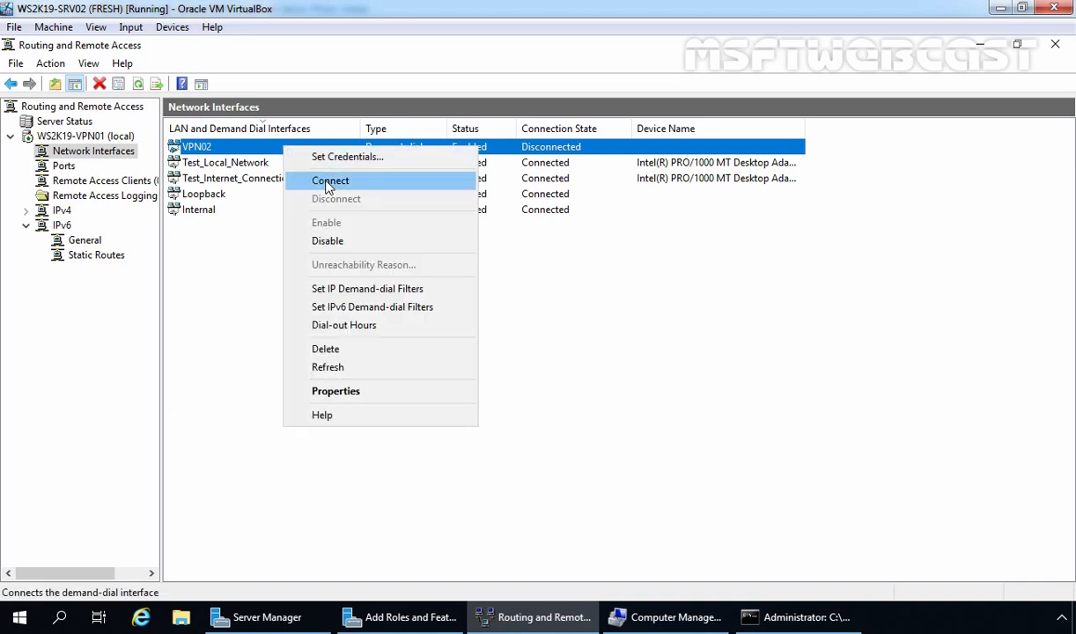
click(331, 179)
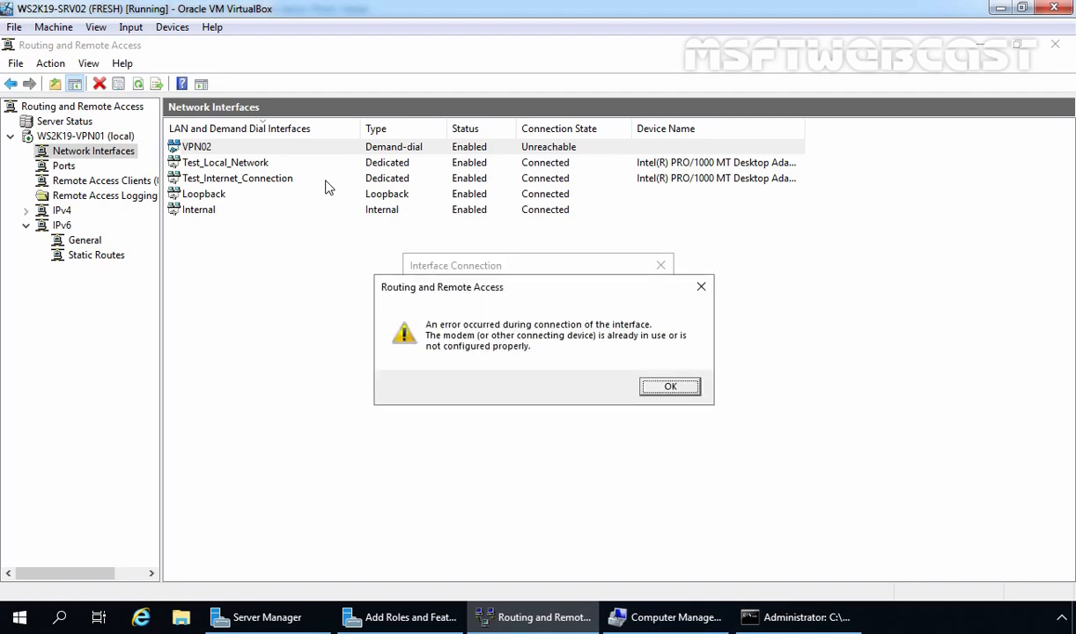
click(670, 385)
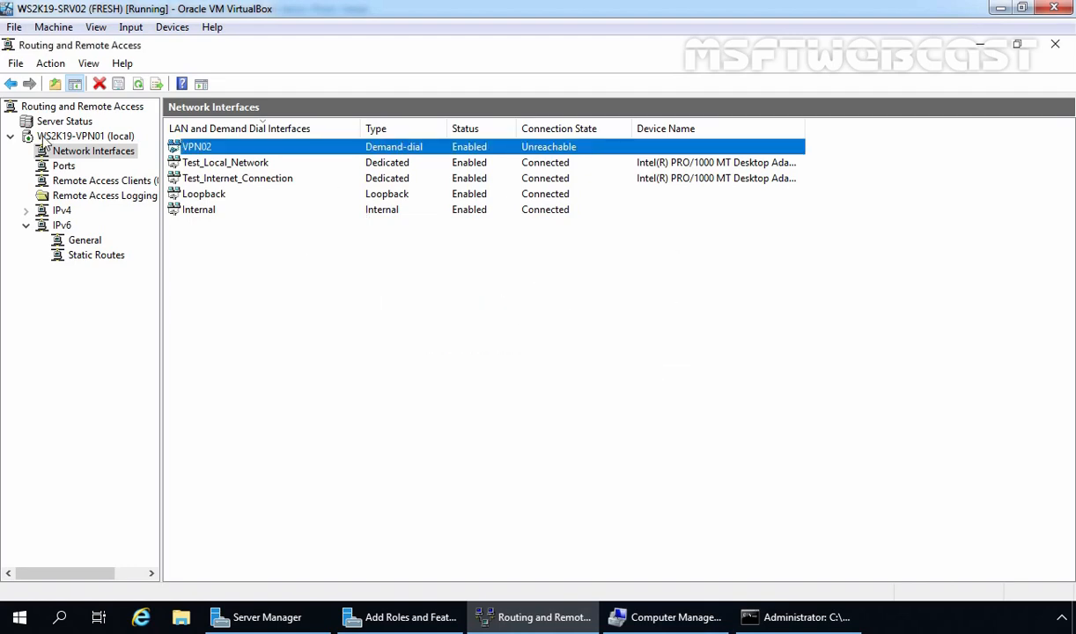
Restart the Routing and Remote Access service on both VPN01 and VPN02.
right_click(85, 136)
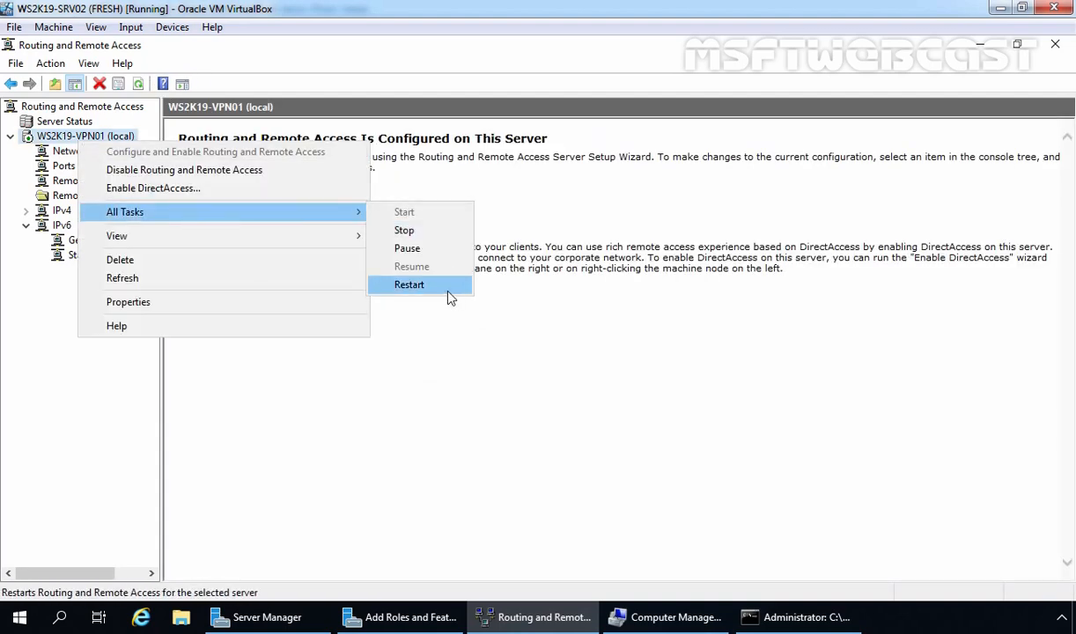
click(409, 284)
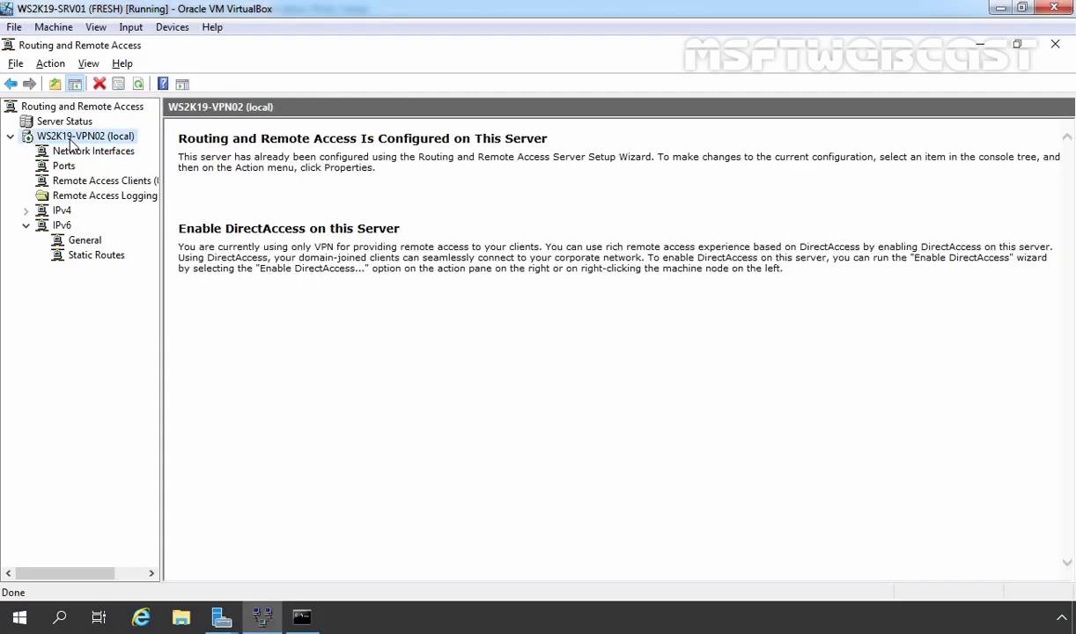
right_click(85, 136)
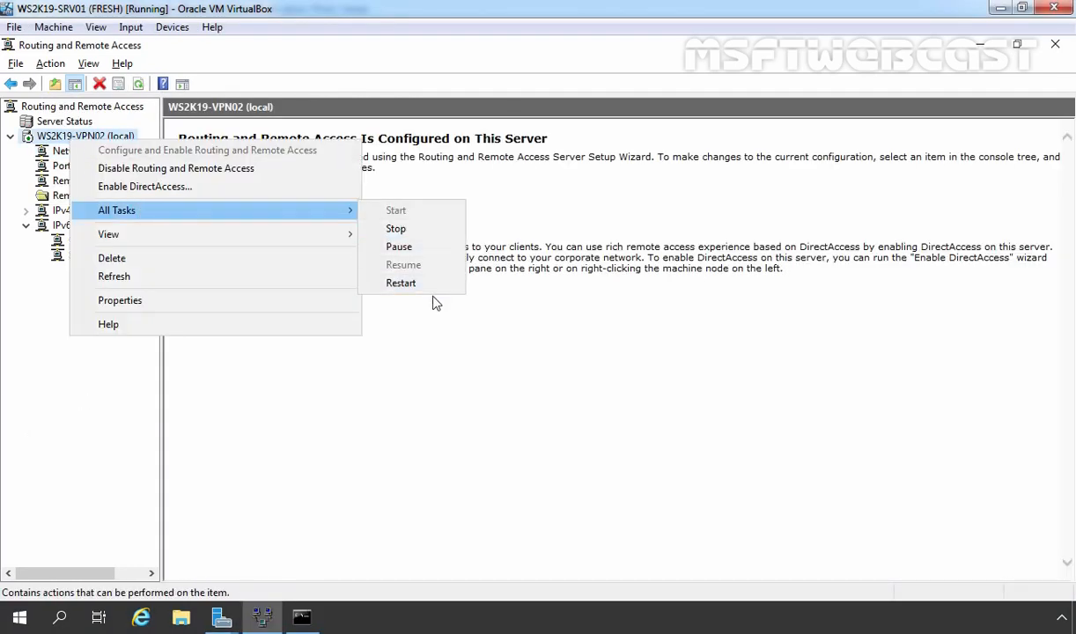
click(402, 282)
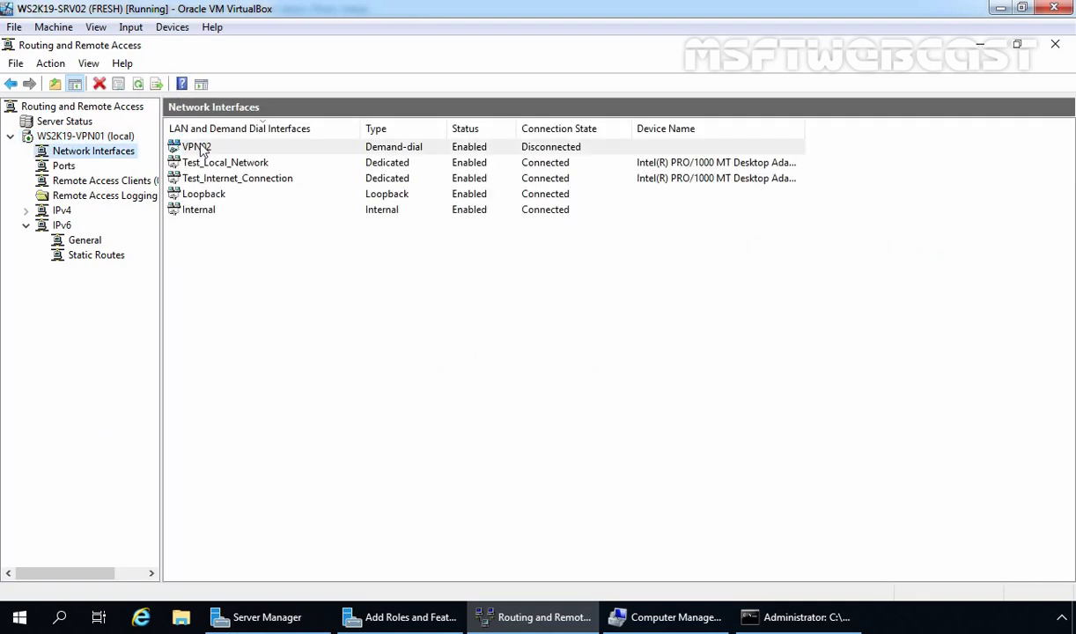
Connect the VPN02 demand-dial interface so the site-to-site link comes up.
click(197, 146)
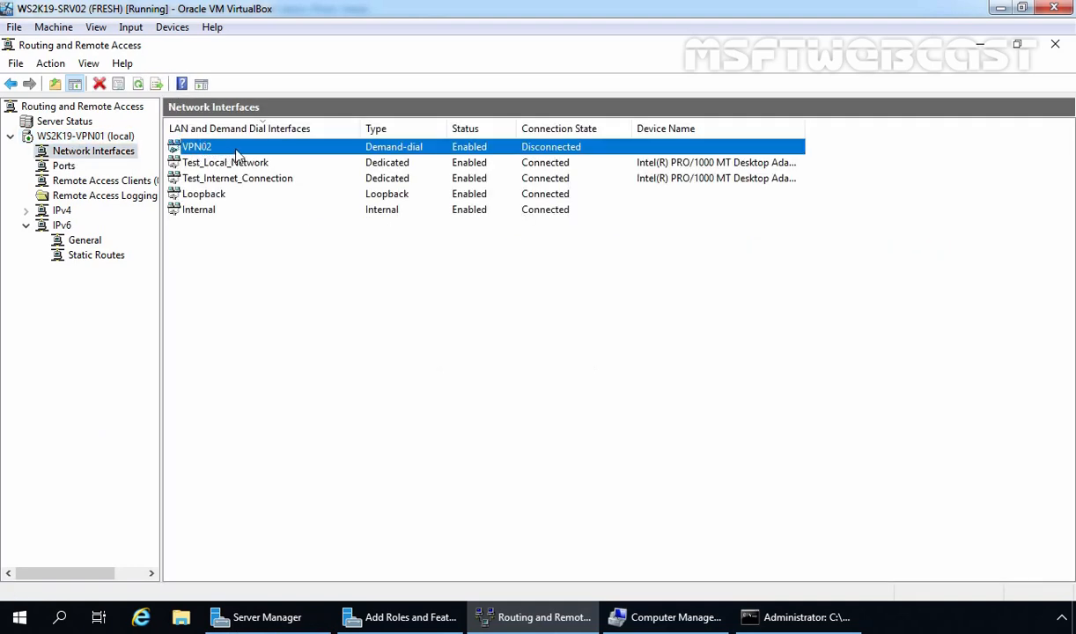
right_click(197, 146)
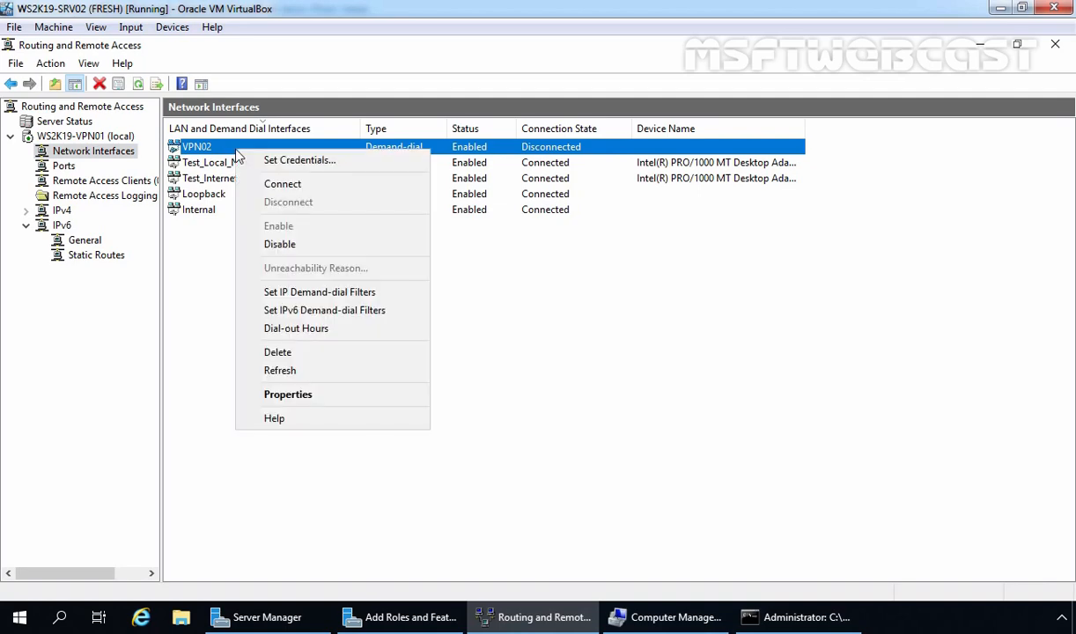
click(281, 183)
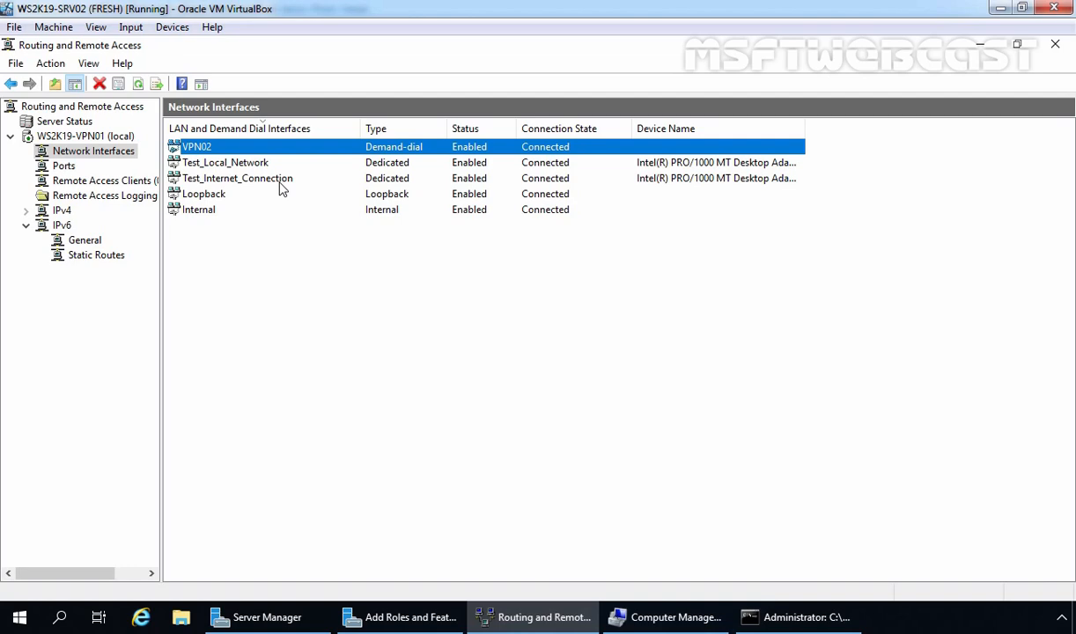
mouse_move(281, 186)
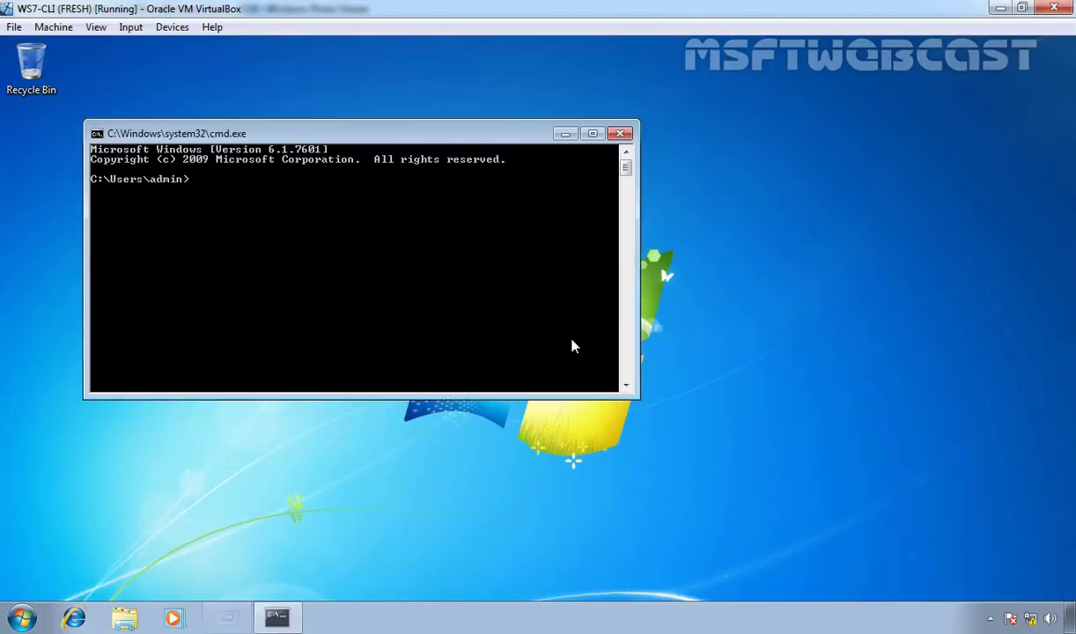
Run 'ping 172.18.72.5' from the Windows 7 client to the head office domain controller.
text(ping)
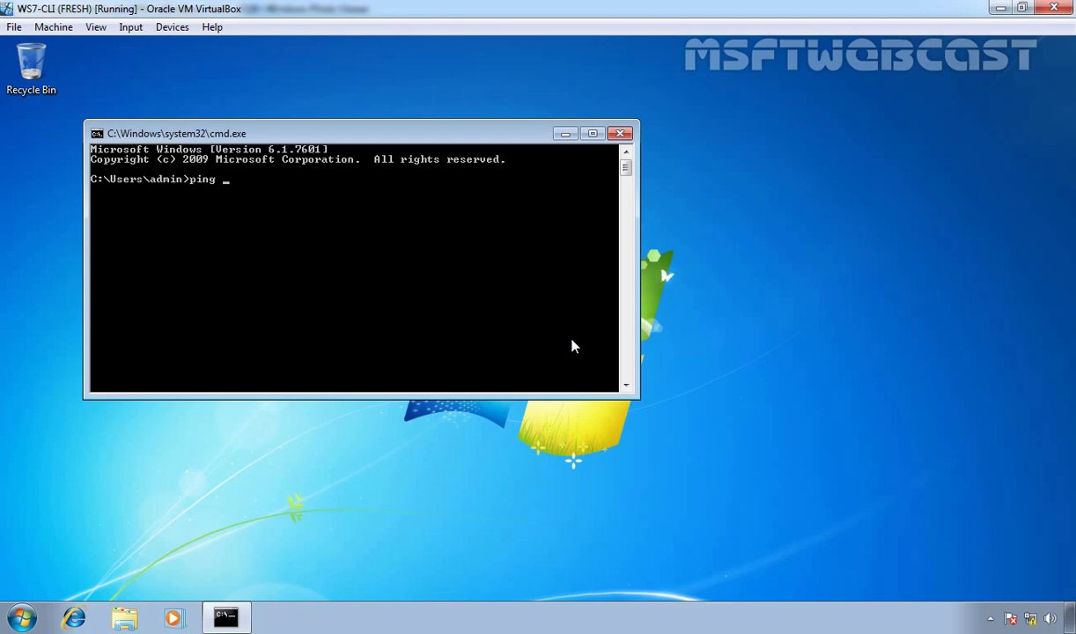
text(172.18)
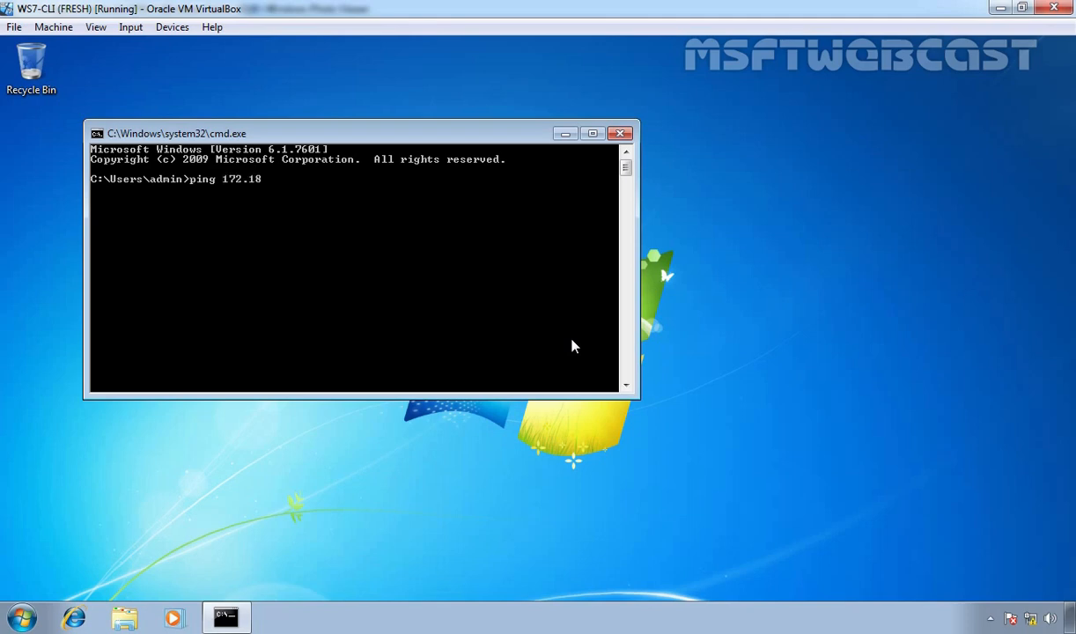
text(.72.5)
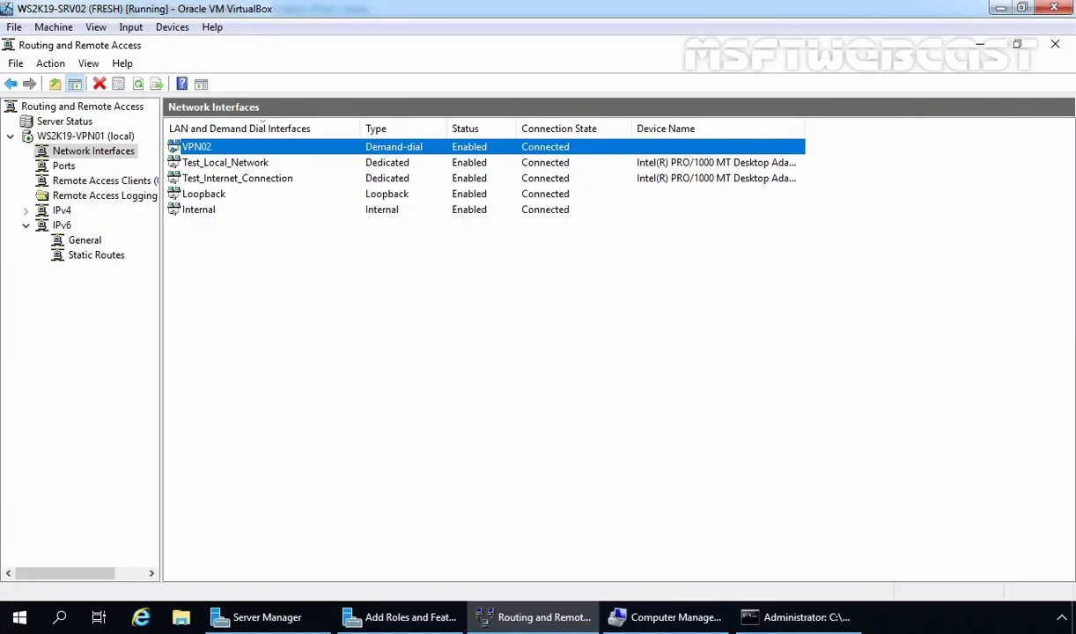
Launch wf.msc and expand Monitoring to reveal the security association categories.
key(Win+r)
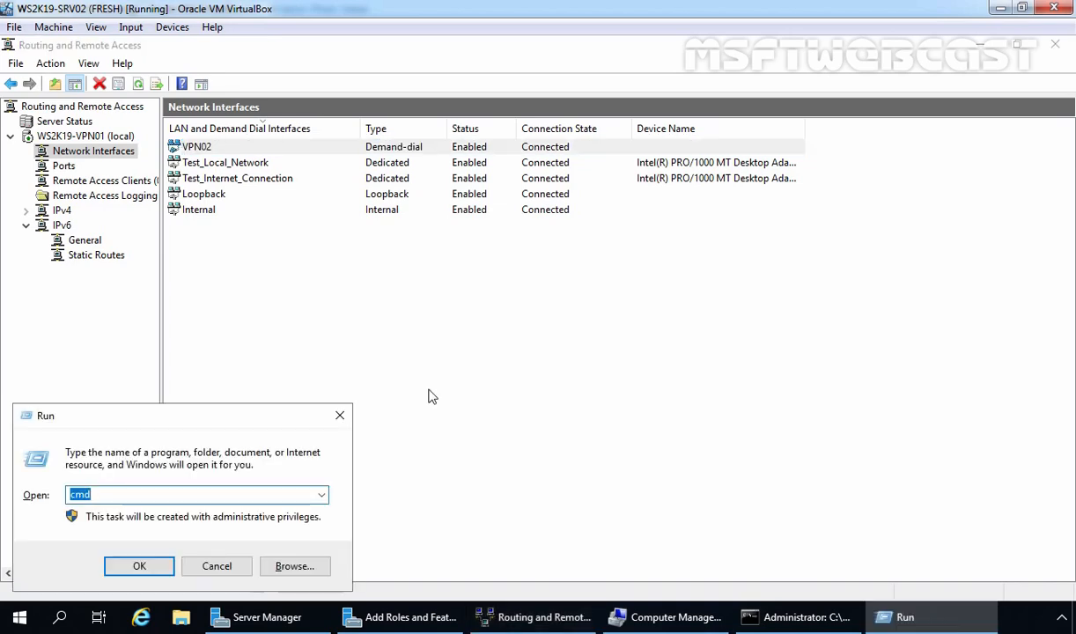
text(wf)
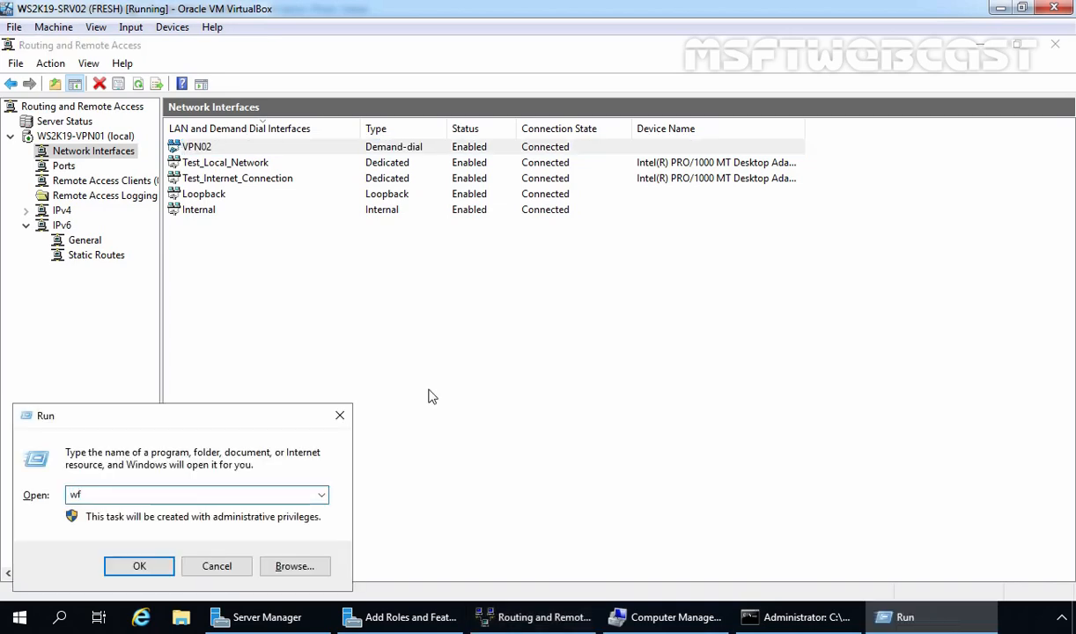
text(.msc)
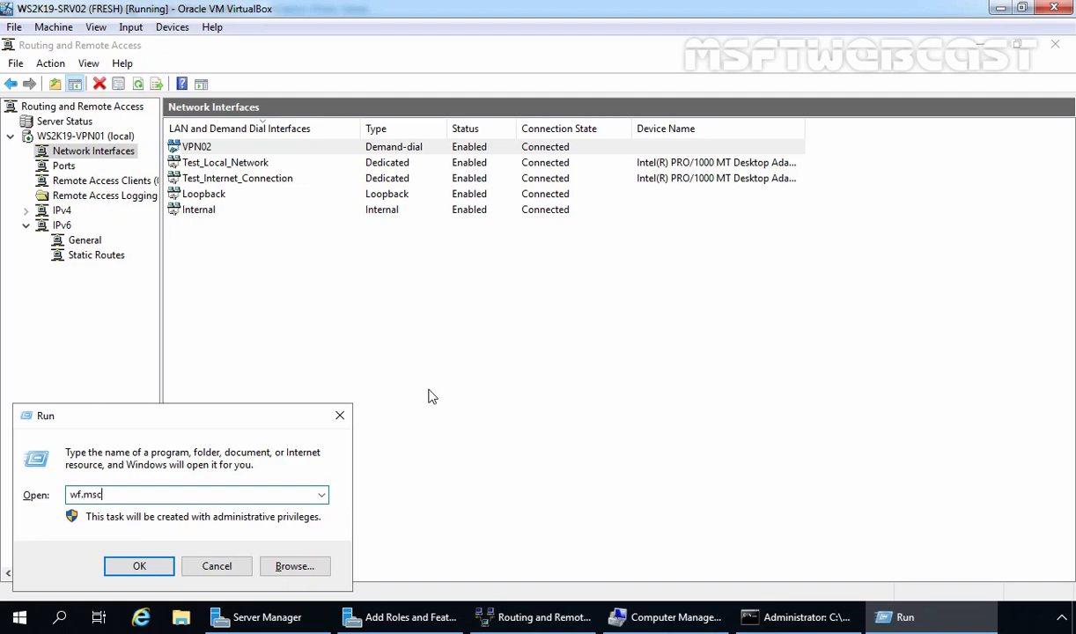
click(139, 566)
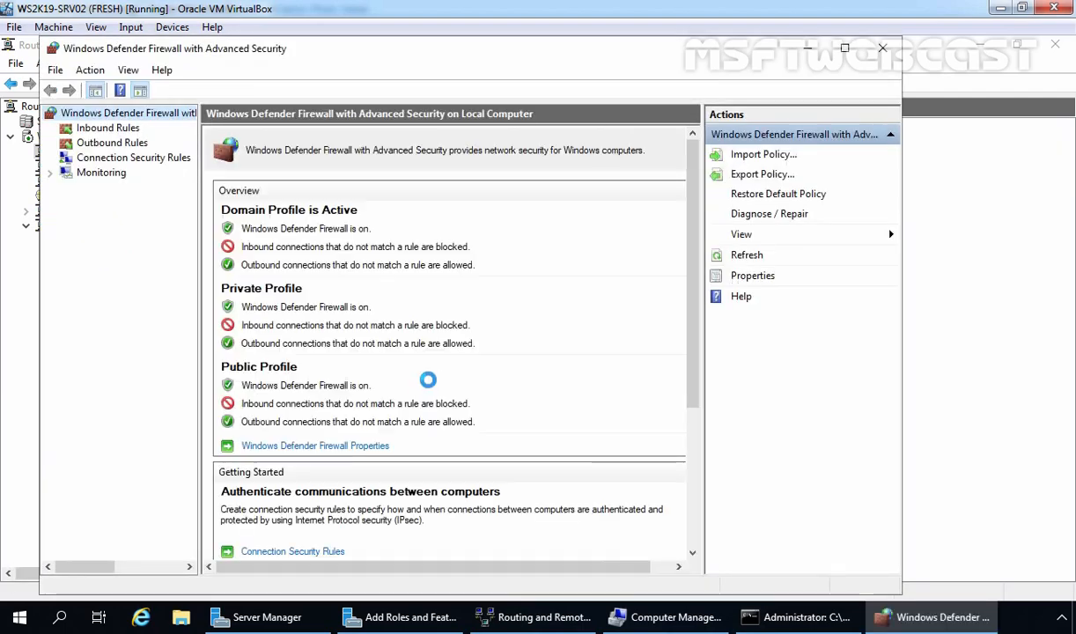
click(102, 173)
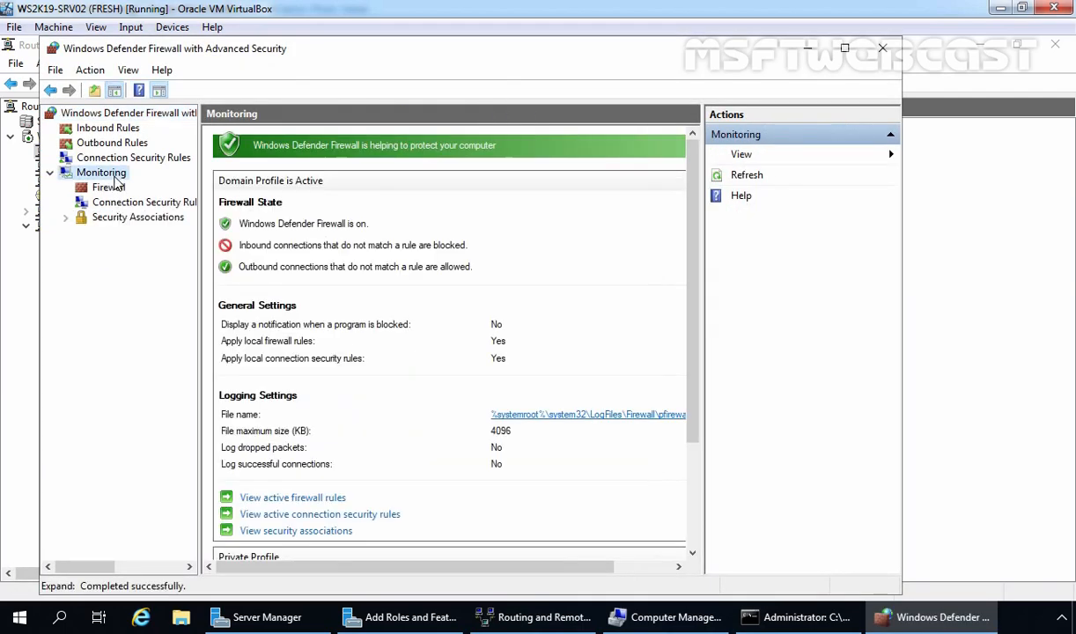
click(138, 217)
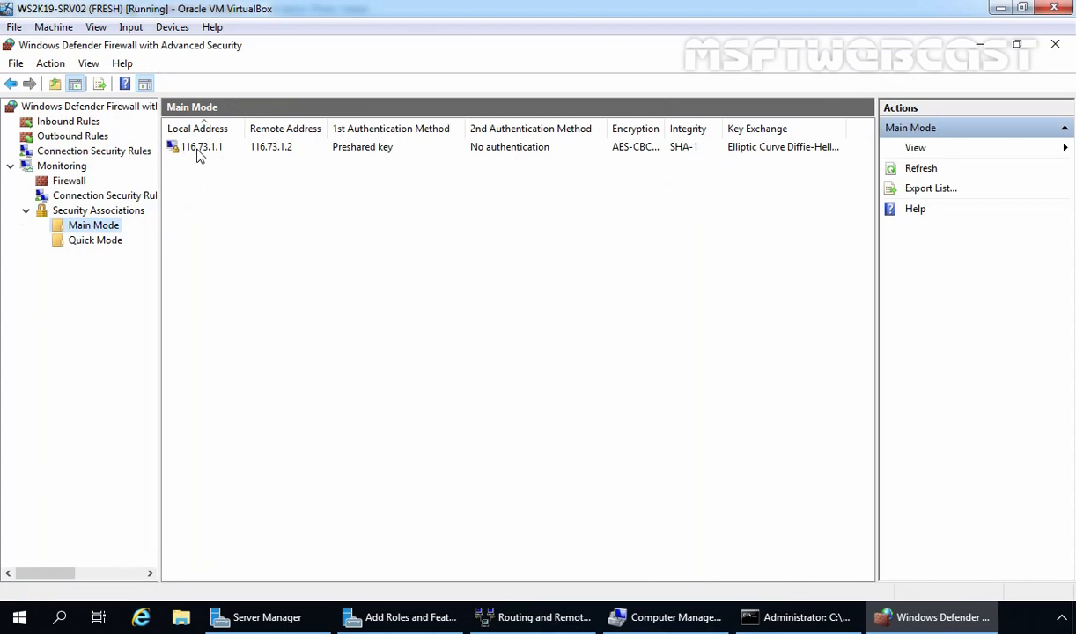
mouse_move(366, 164)
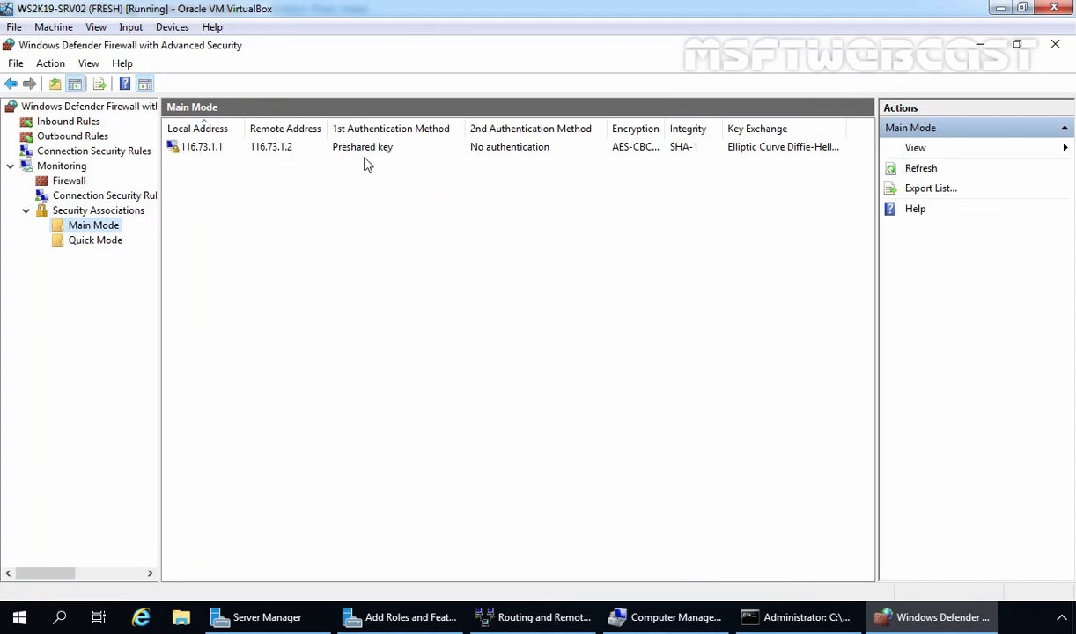
mouse_move(183, 158)
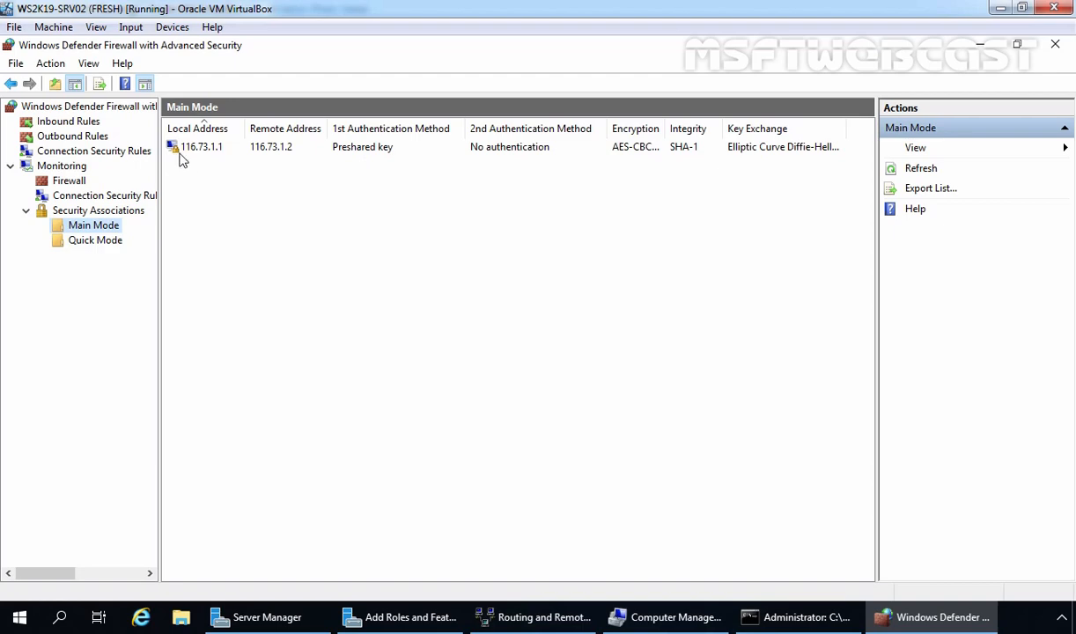
mouse_move(216, 156)
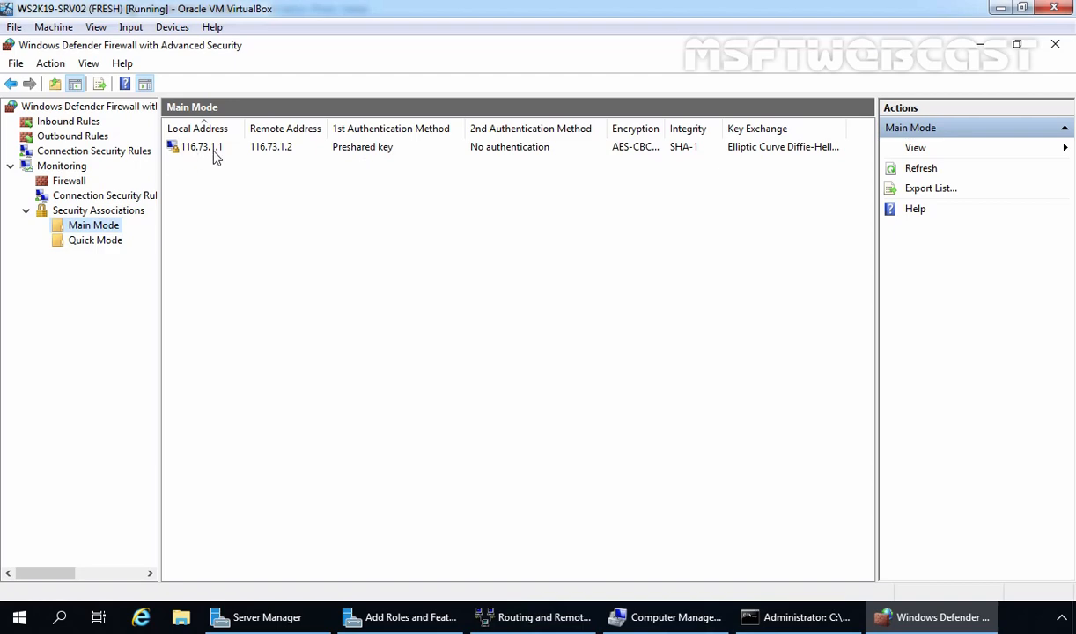
mouse_move(271, 157)
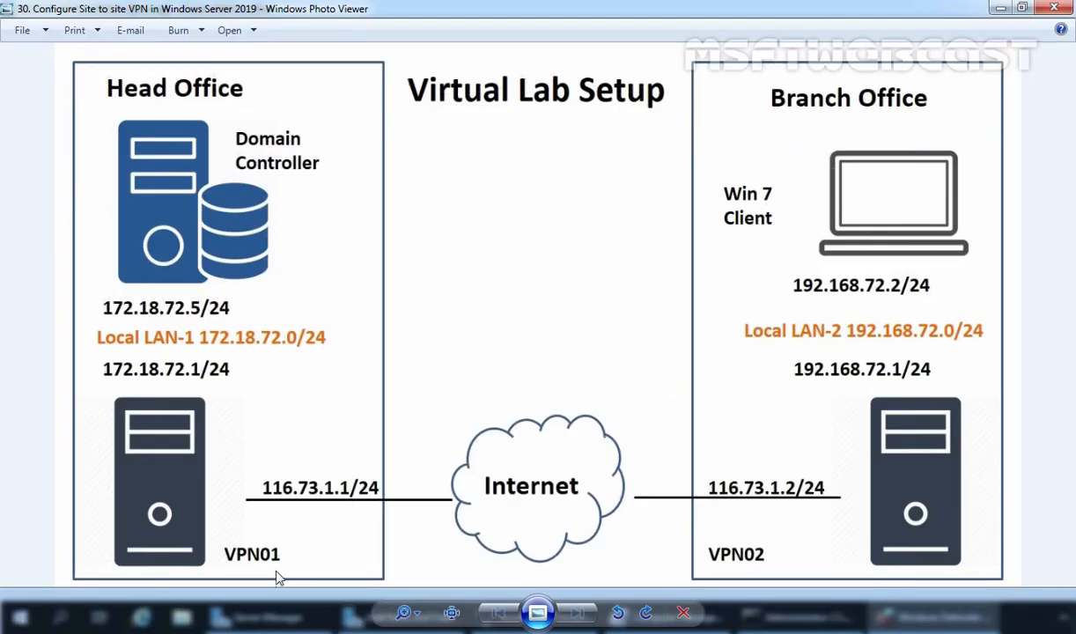
mouse_move(761, 556)
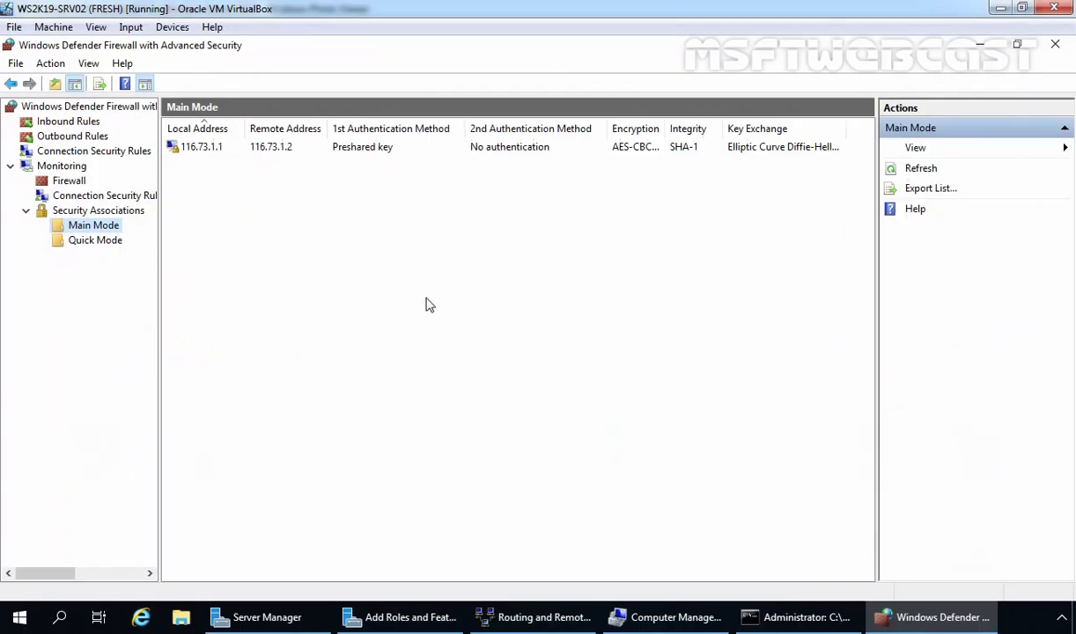
Show the Quick Mode security association between 116.73.1.1 and 116.73.1.2 over UDP 1701.
click(95, 240)
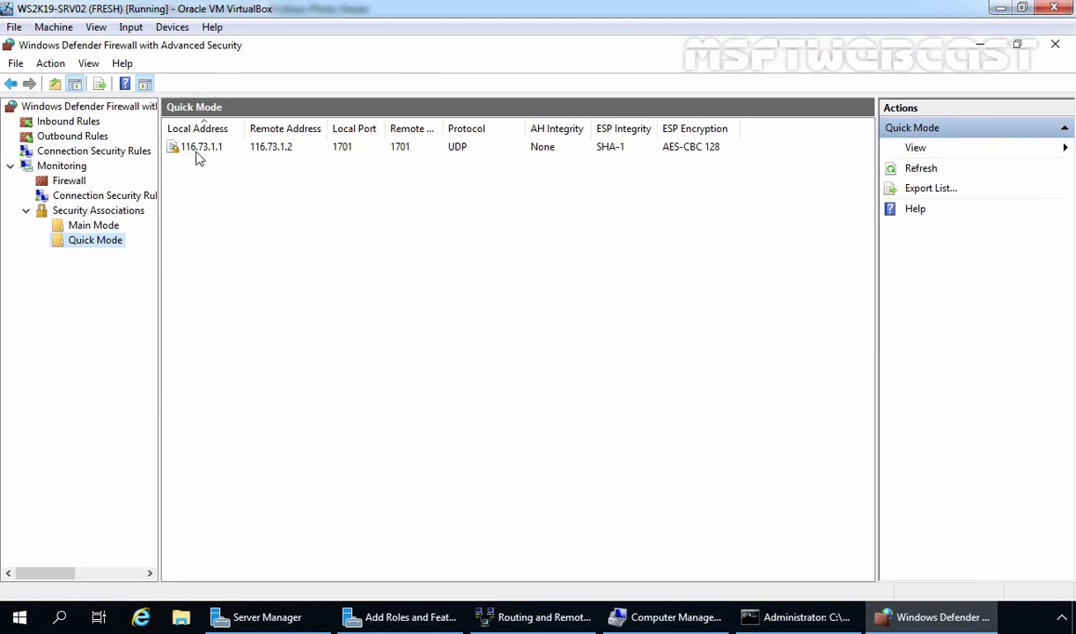
mouse_move(338, 157)
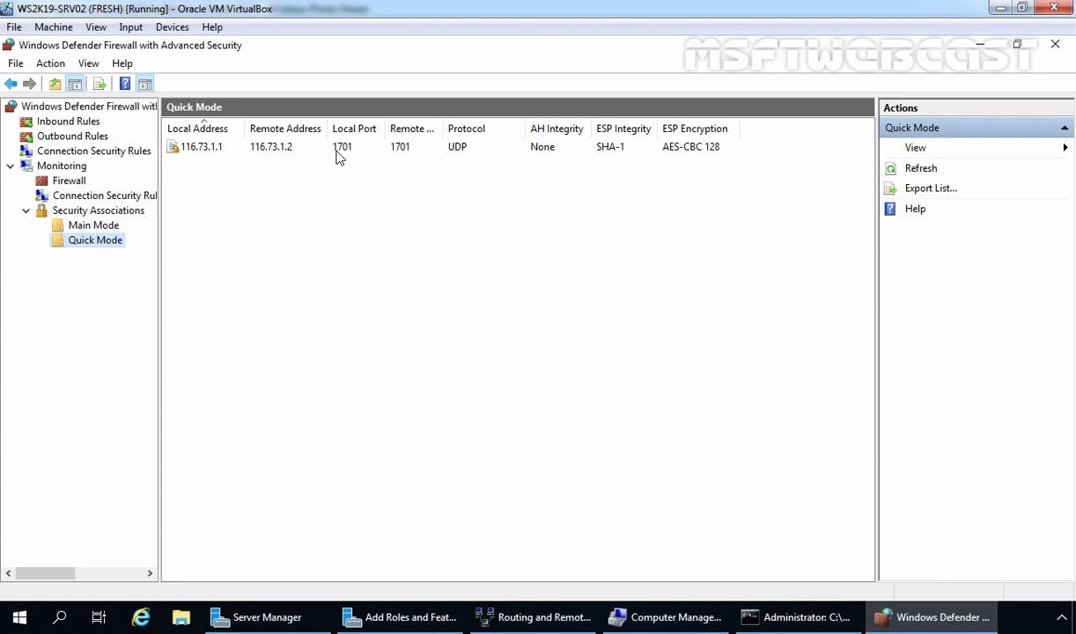
mouse_move(360, 158)
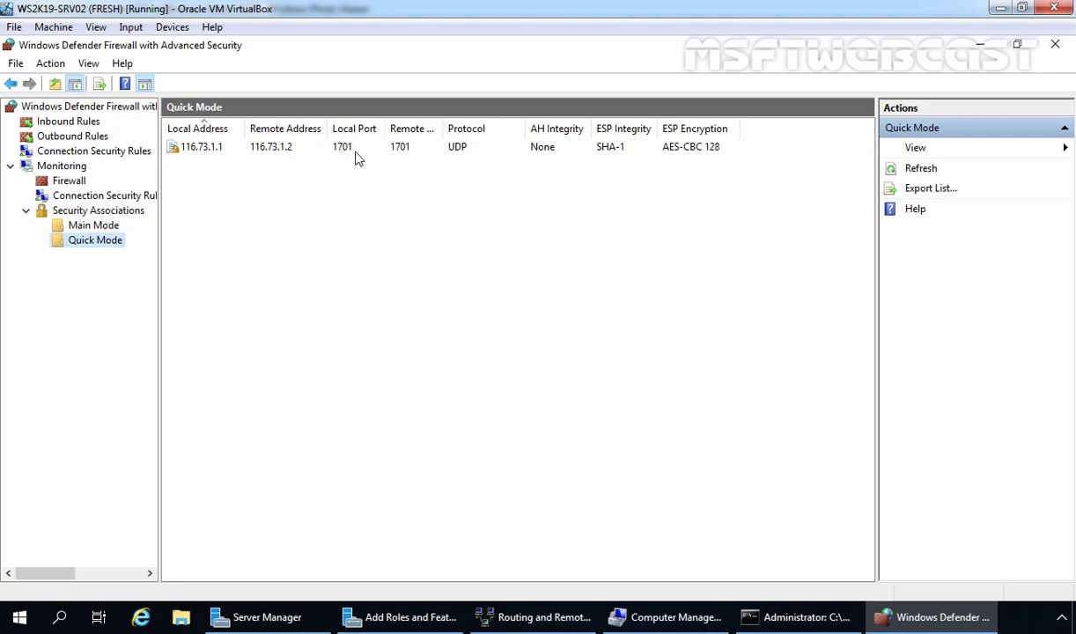